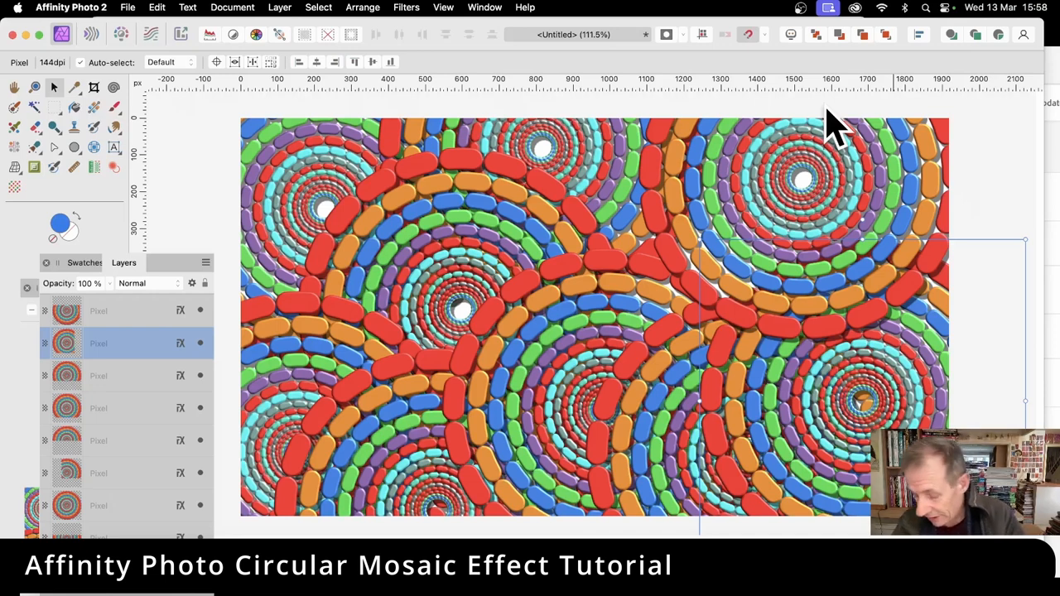
- Select the old circular mosaic layers and delete them to leave a blank canvas
click(99, 310)
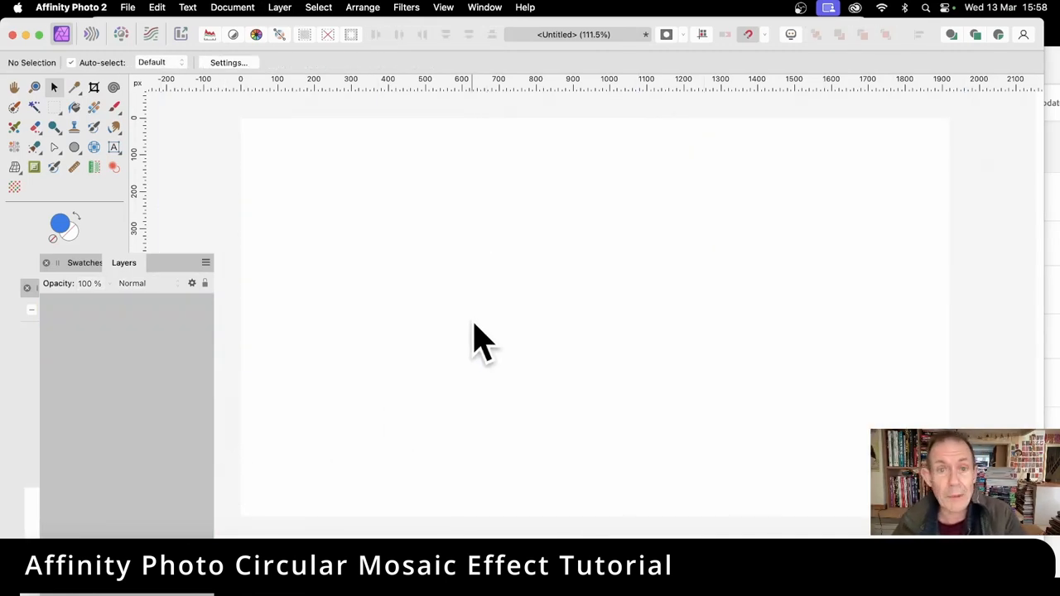
mouse_move(91, 162)
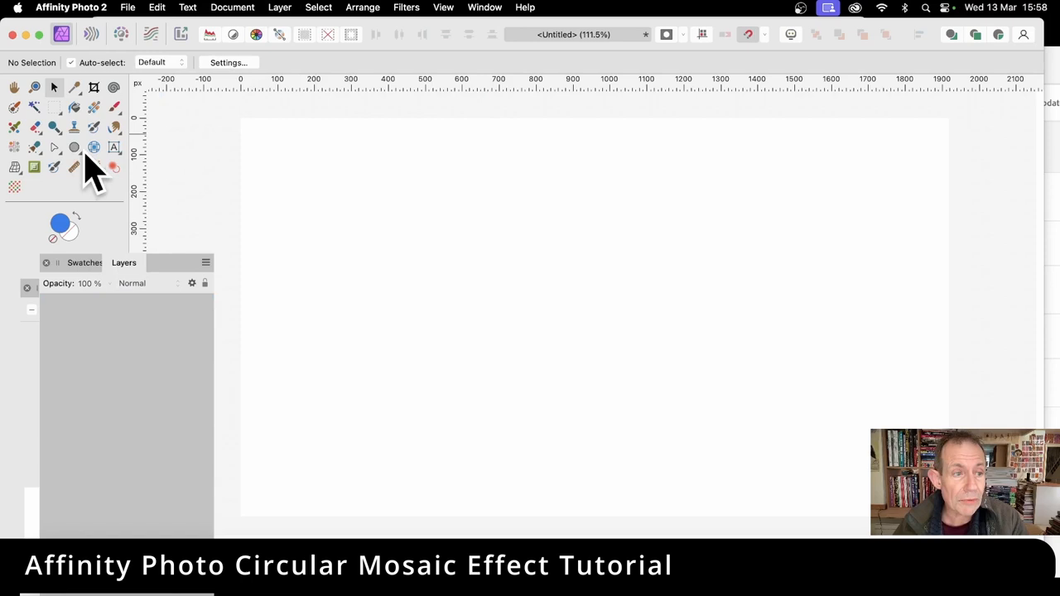
- Draw a large circle with the Ellipse Tool, appearing as a ring of blue dashed capsules
click(73, 148)
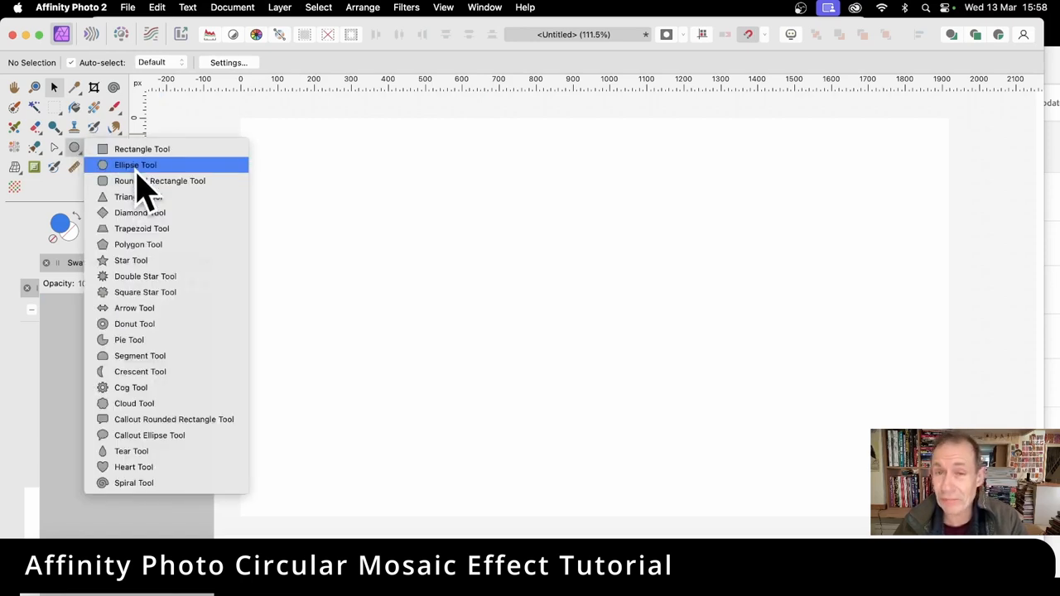
click(135, 165)
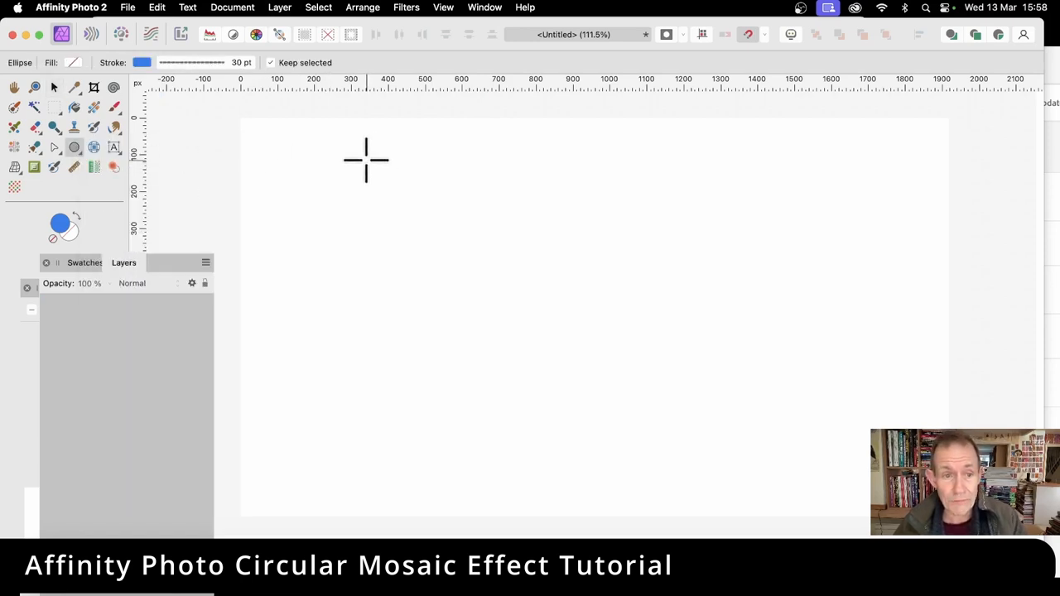
drag(366, 160, 677, 472)
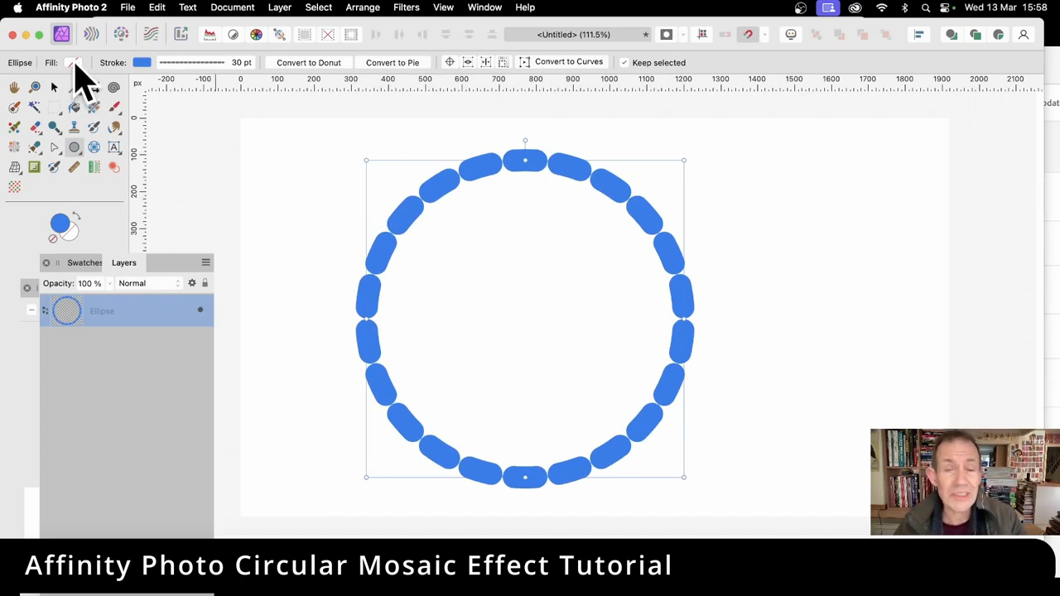
click(72, 62)
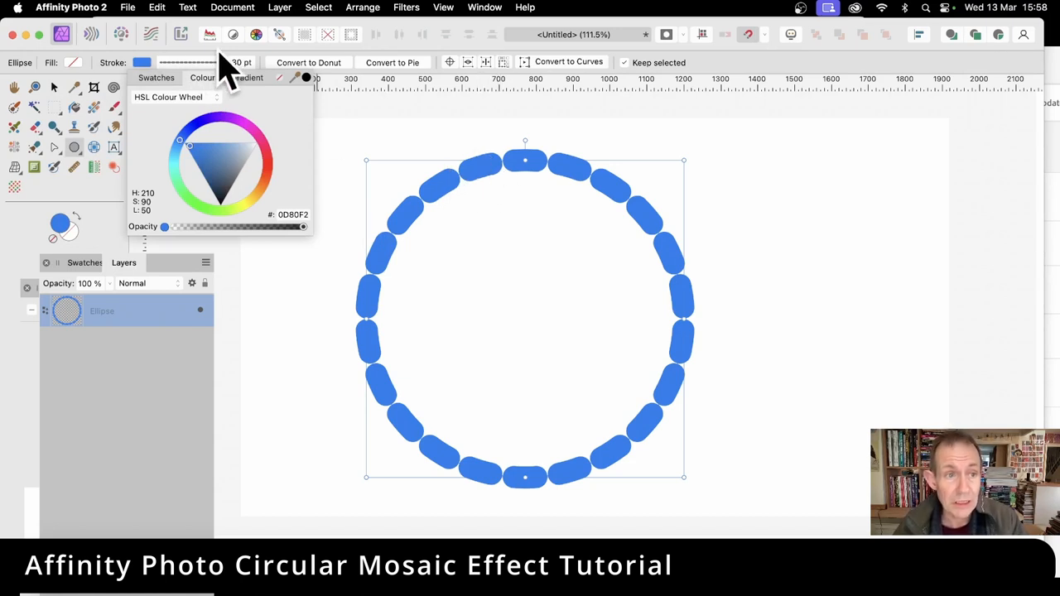
click(191, 62)
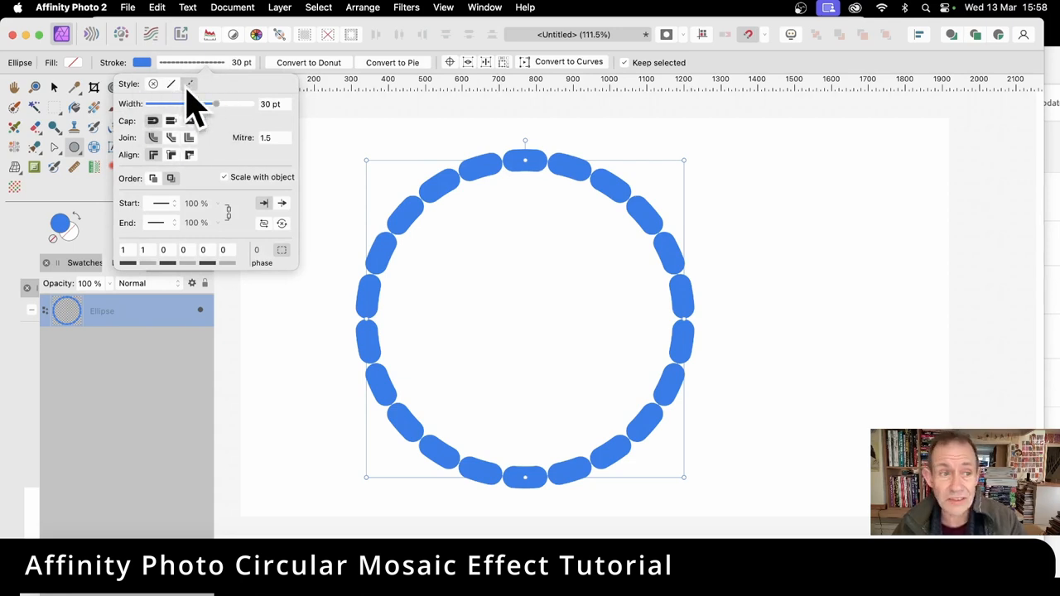
mouse_move(286, 125)
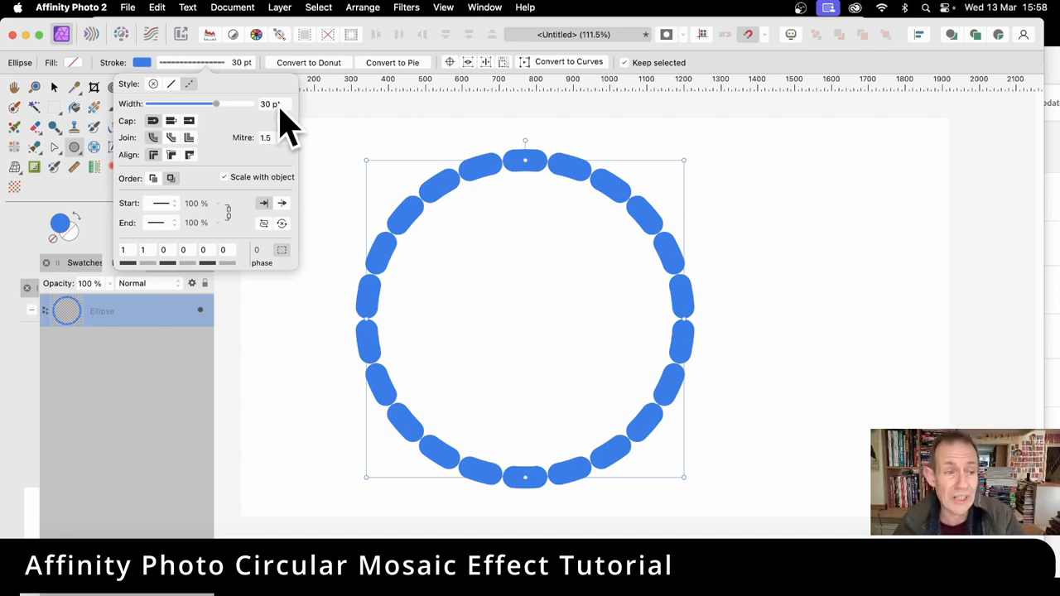
mouse_move(133, 270)
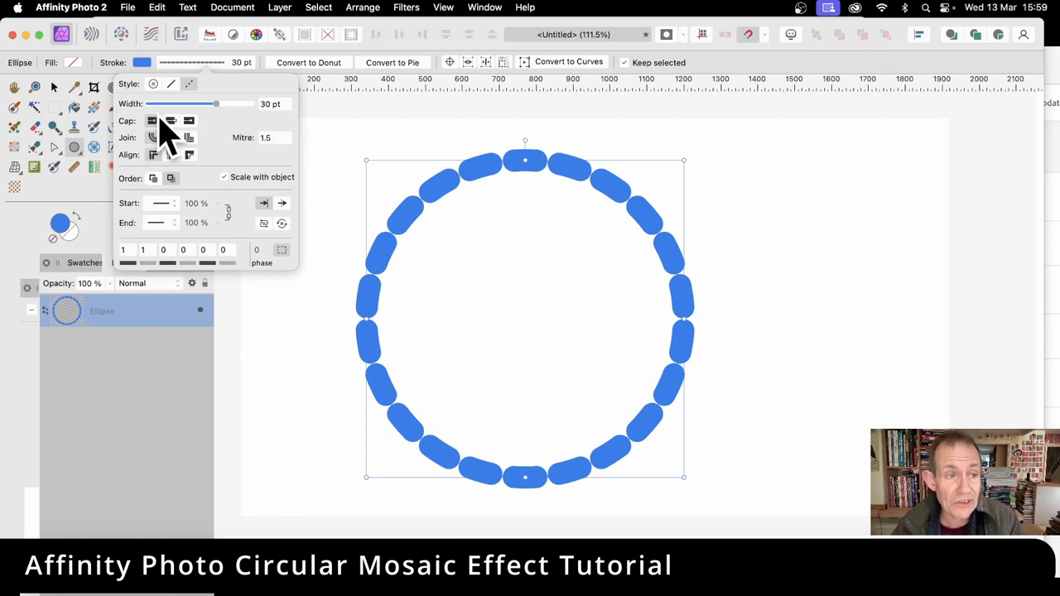
mouse_move(166, 166)
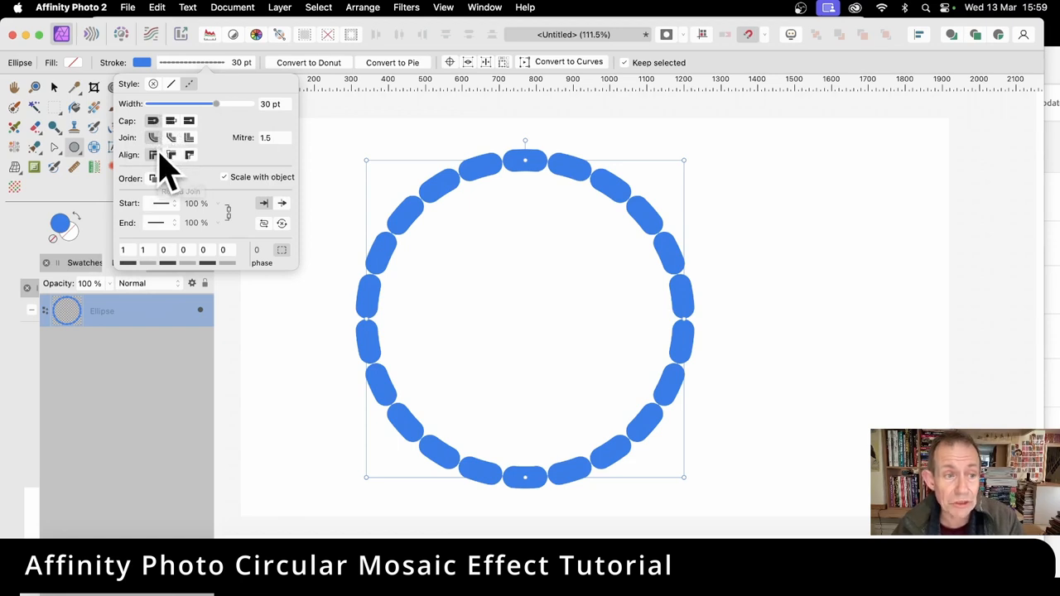
mouse_move(240, 198)
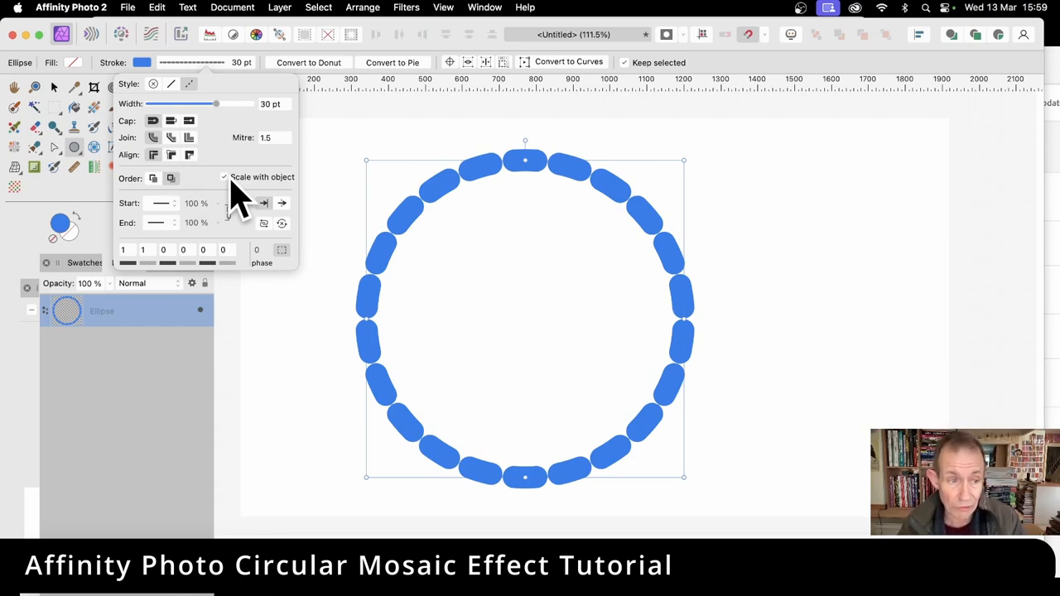
mouse_move(210, 277)
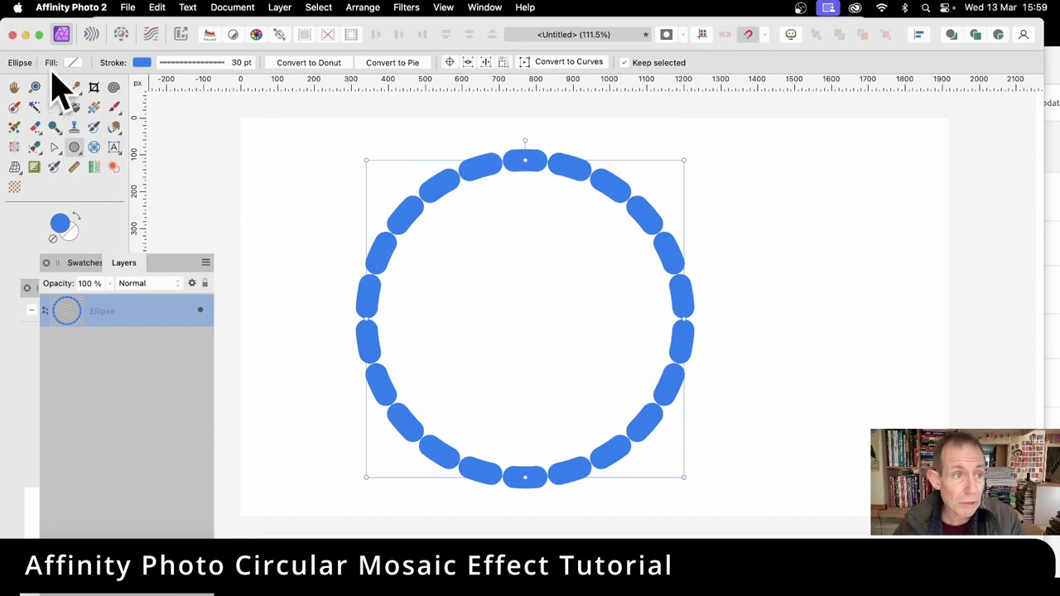
- With the Move Tool active, start Move/Duplicate on the ring with Duplicate enabled
click(53, 89)
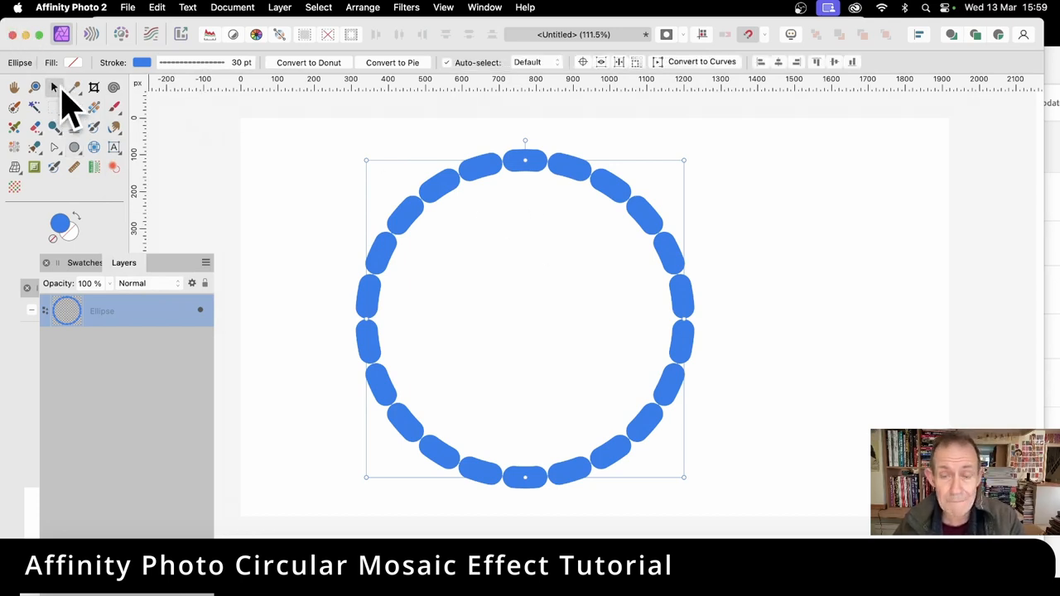
mouse_move(54, 147)
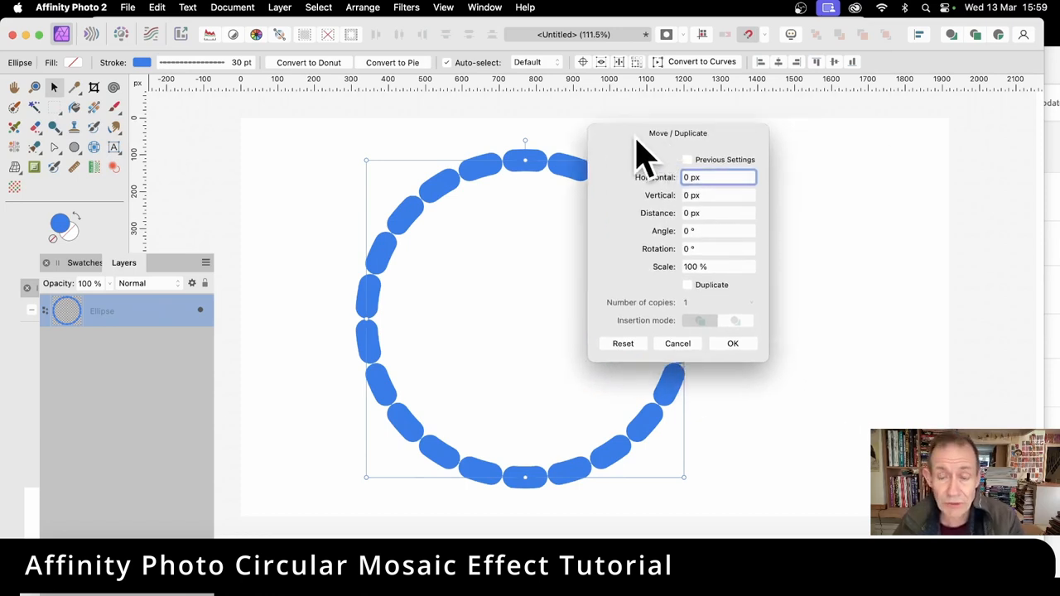
mouse_move(700, 249)
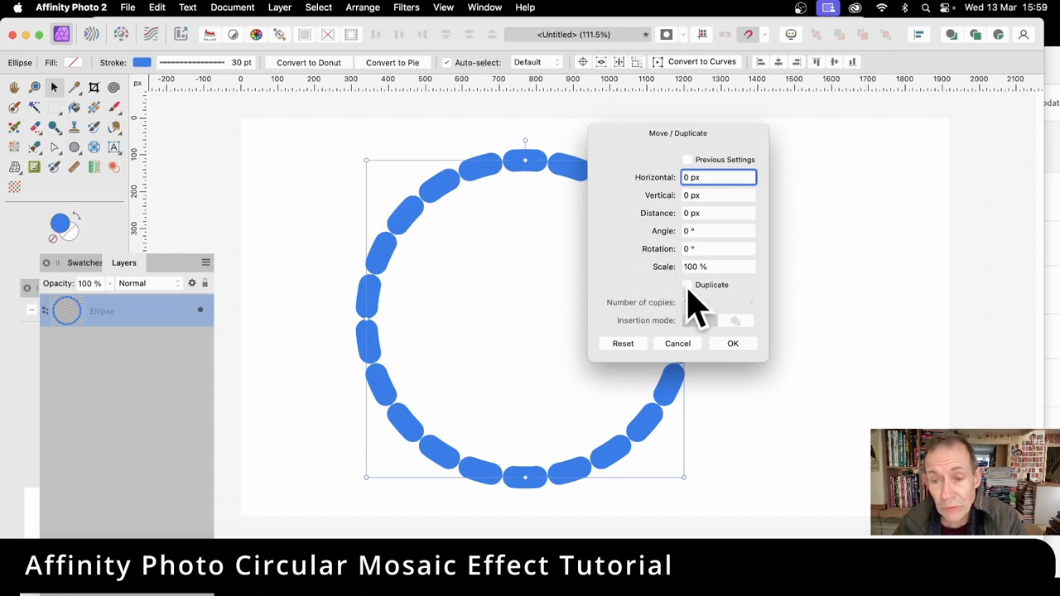
click(687, 284)
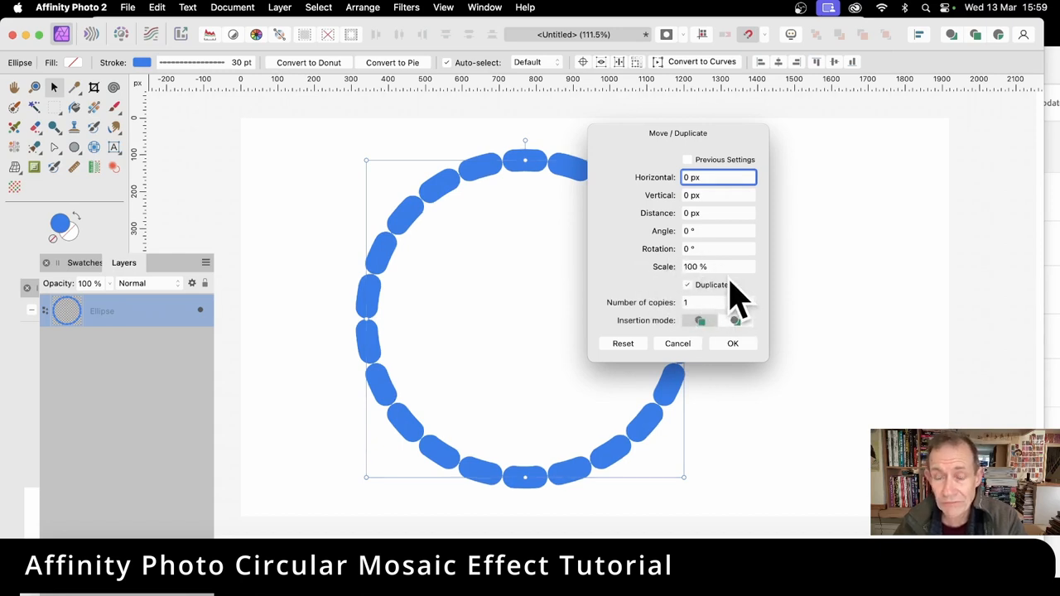
mouse_move(617, 310)
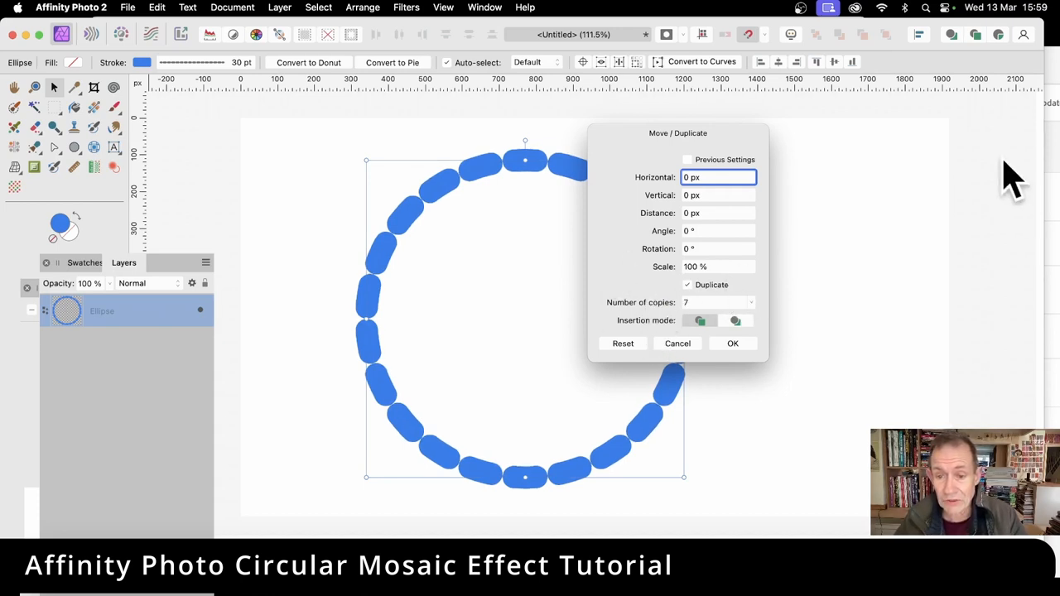
mouse_move(671, 286)
text(85)
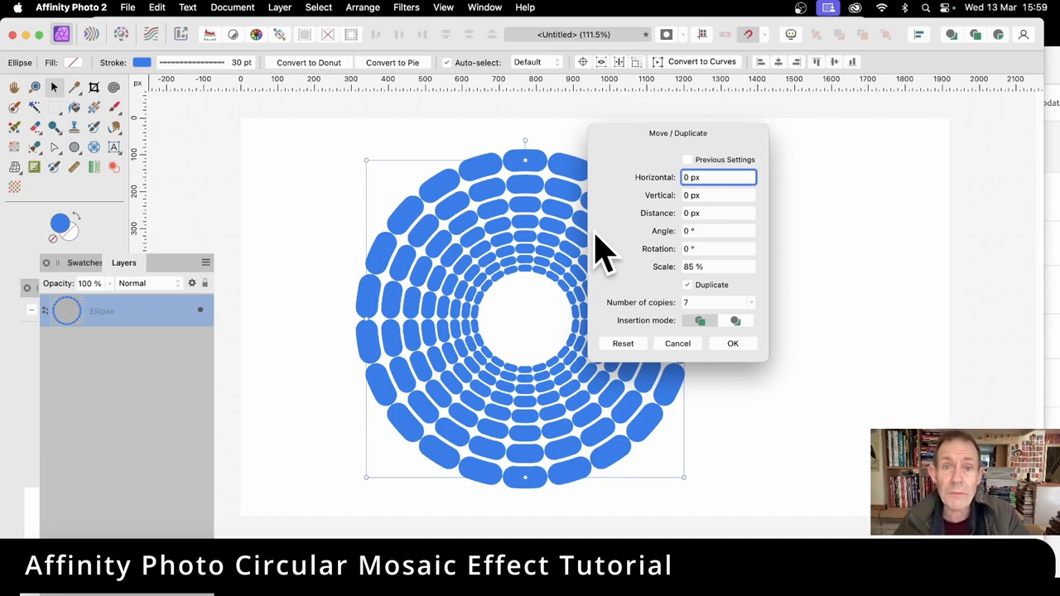
mouse_move(526, 269)
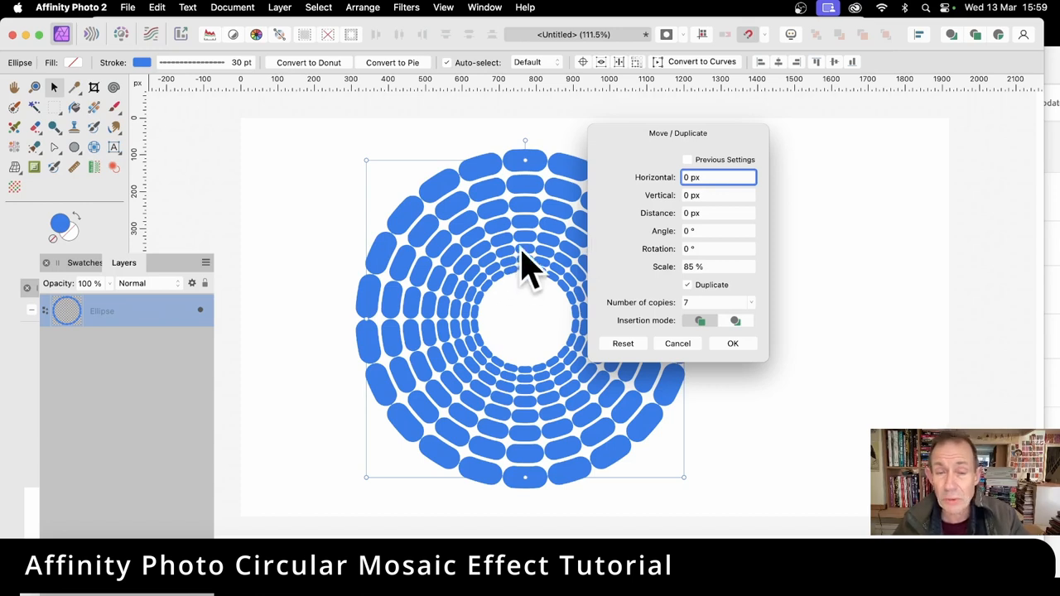
mouse_move(584, 244)
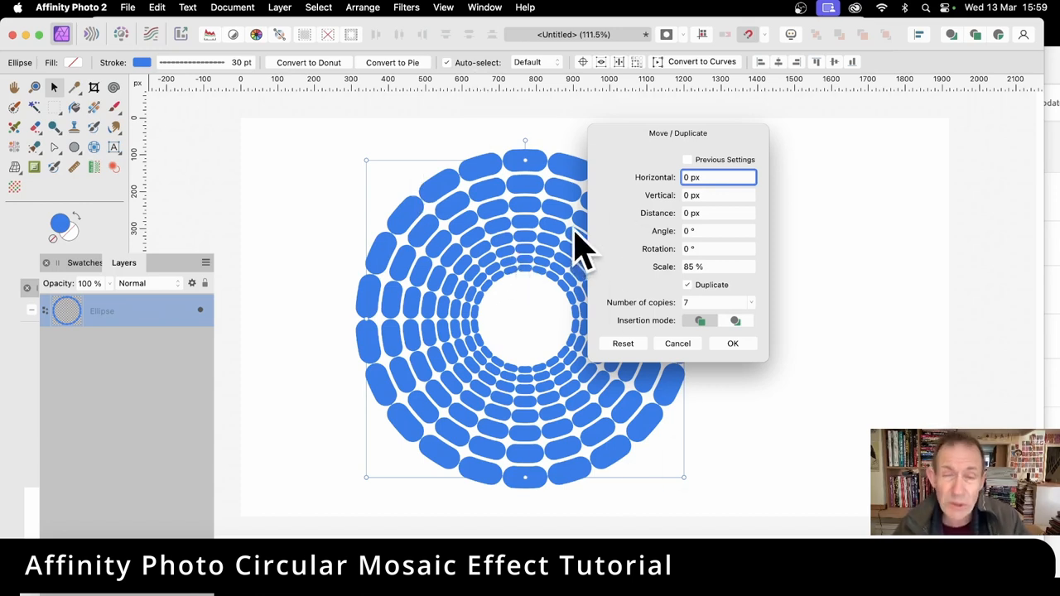
mouse_move(563, 274)
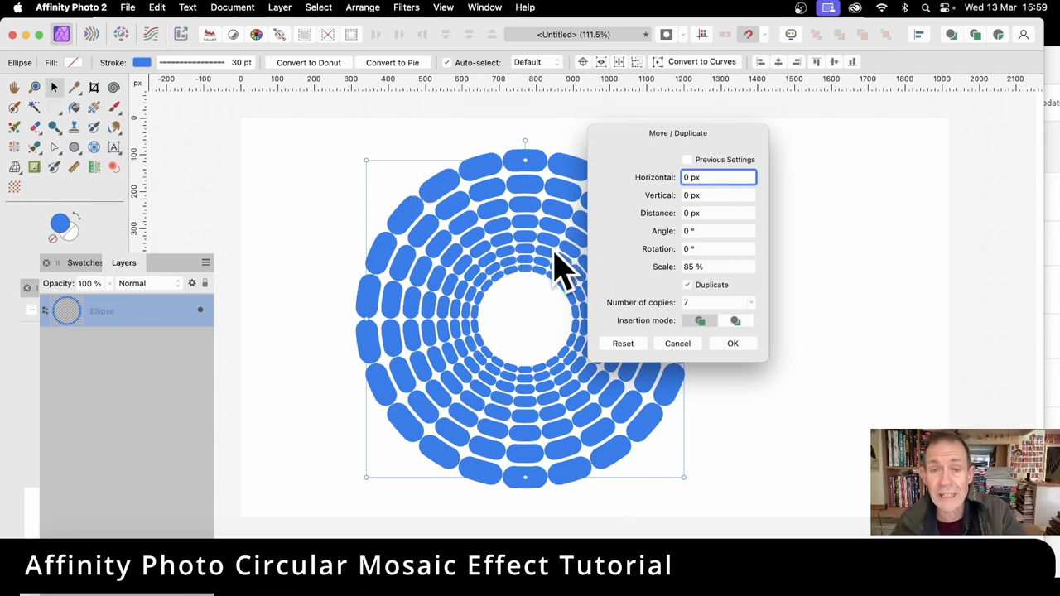
mouse_move(629, 290)
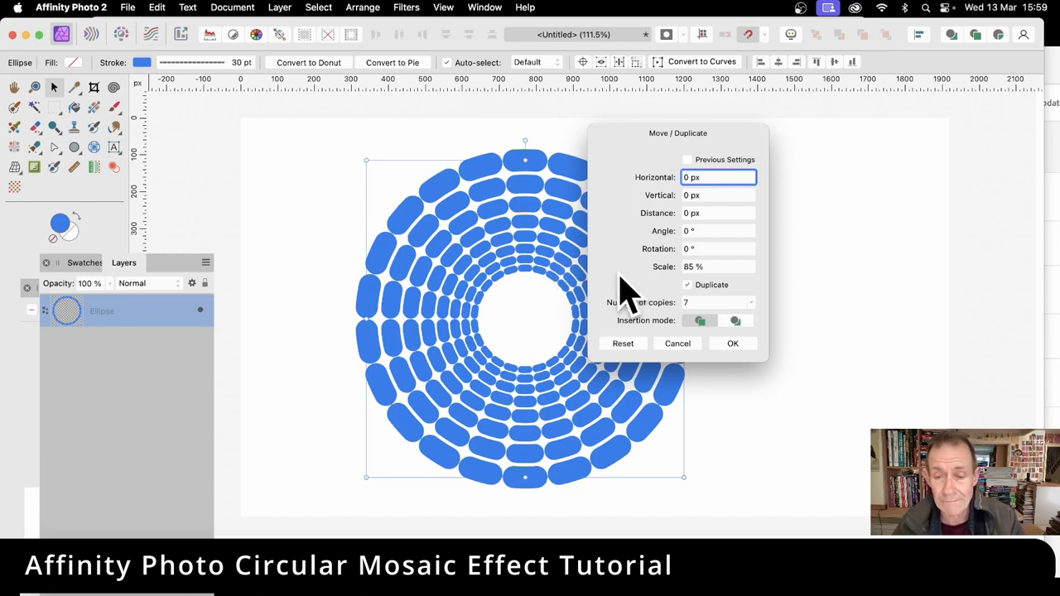
mouse_move(671, 265)
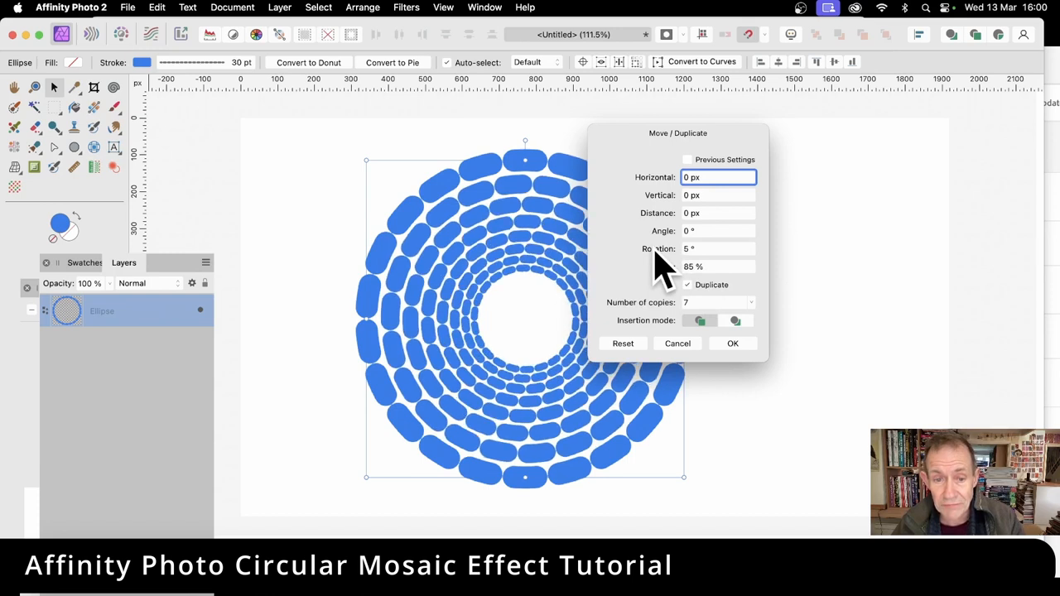
- Make 7 copies of the ring, each rotated 8° and scaled to 85%
click(749, 248)
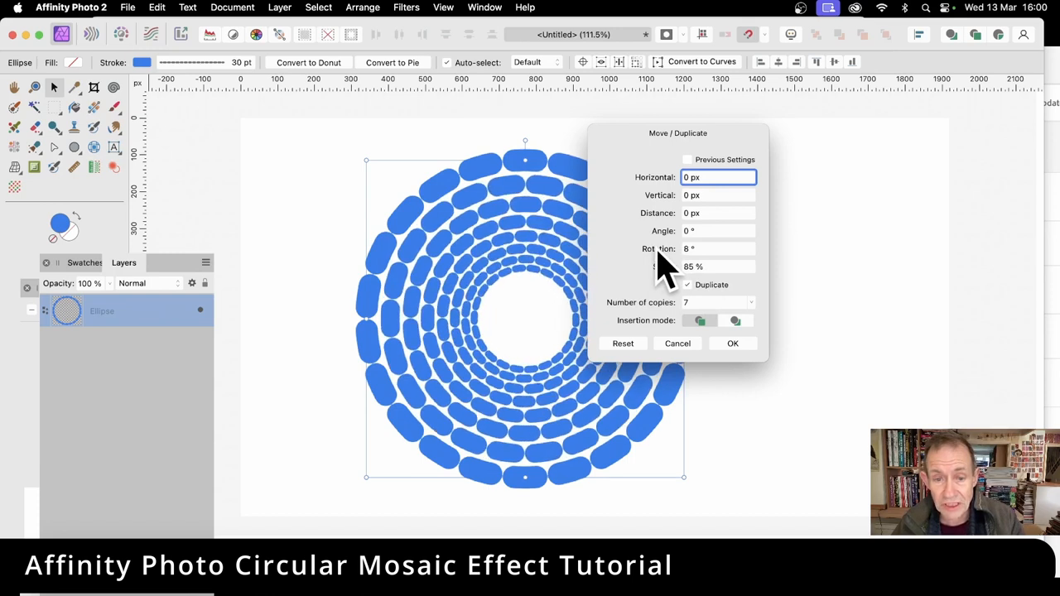
mouse_move(509, 269)
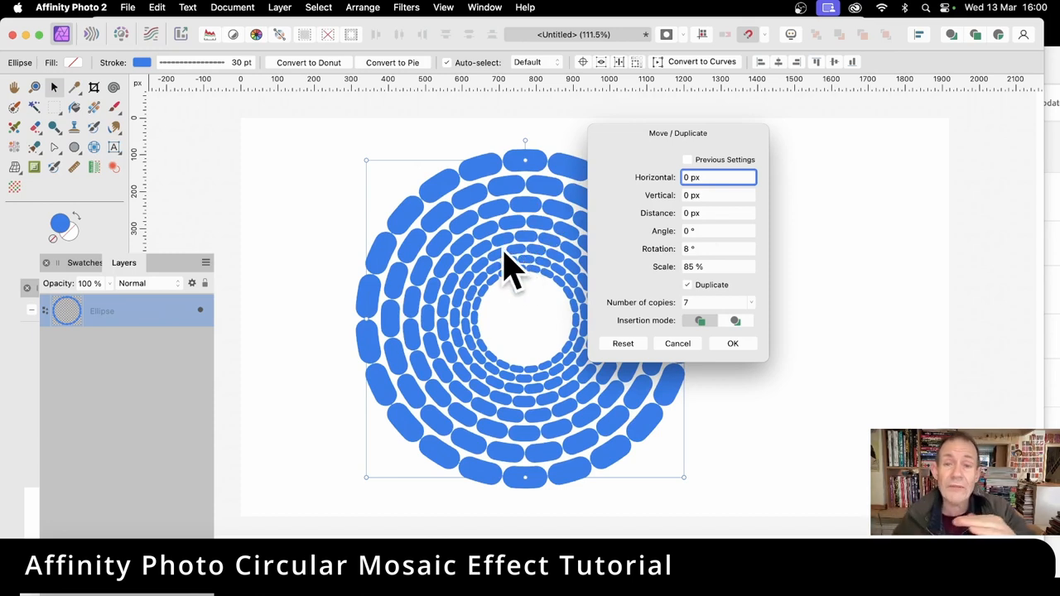
mouse_move(489, 364)
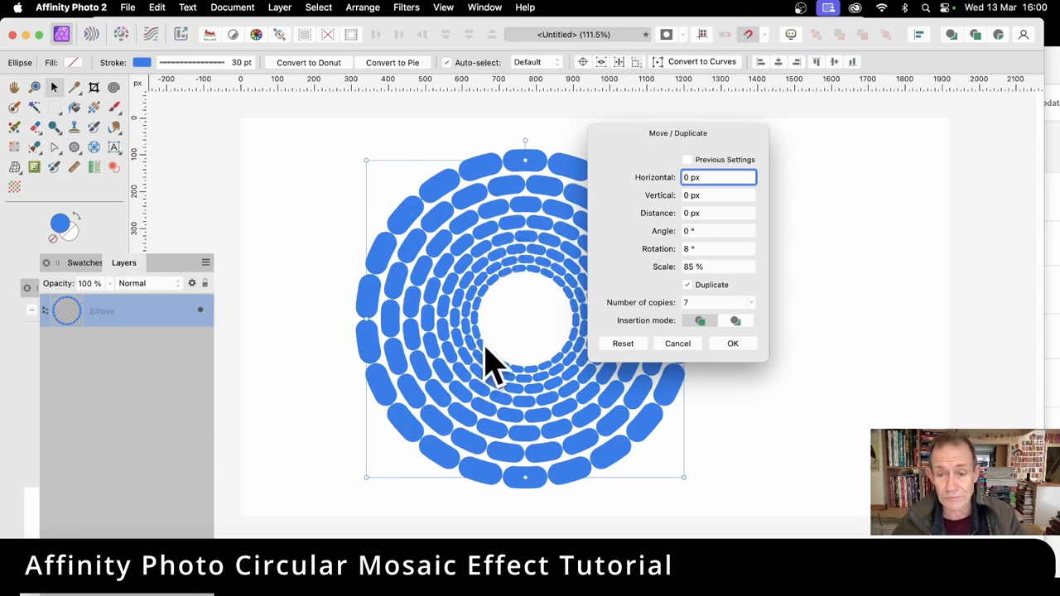
click(732, 343)
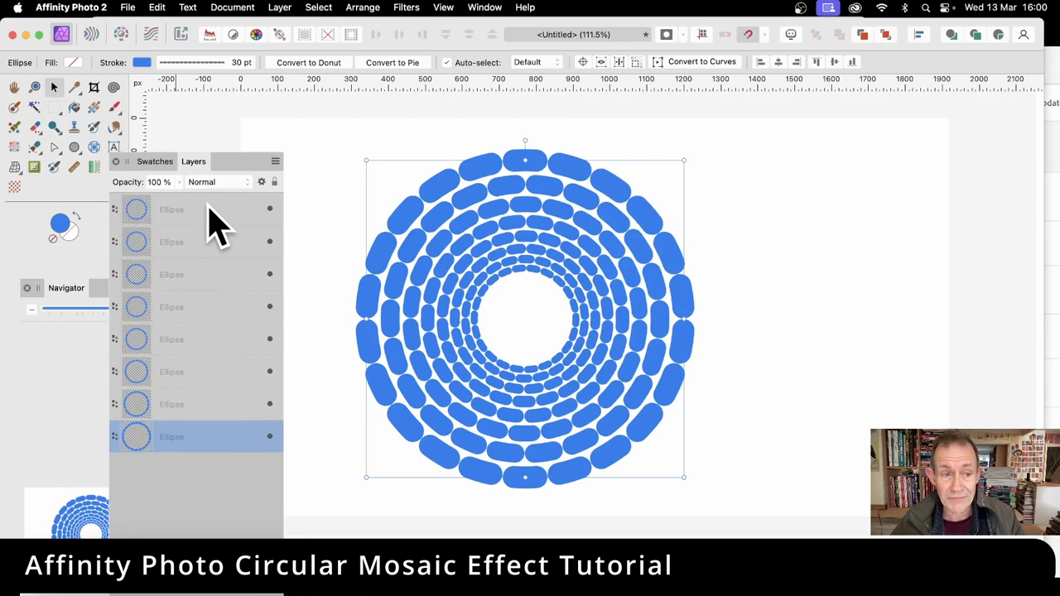
mouse_move(211, 232)
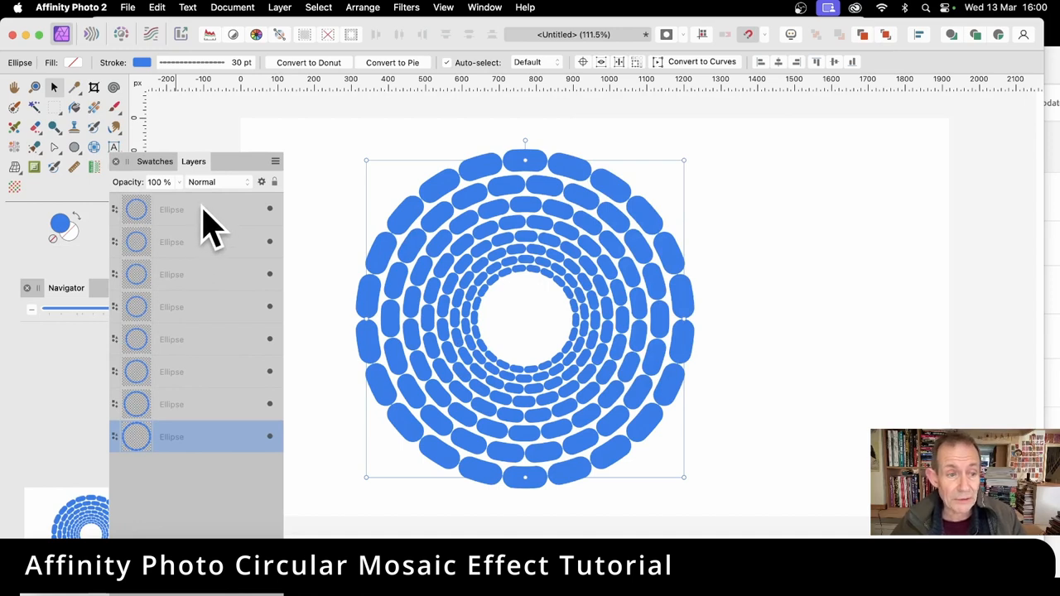
- Select the innermost ring's Ellipse layer and swap its fill and stroke
click(171, 209)
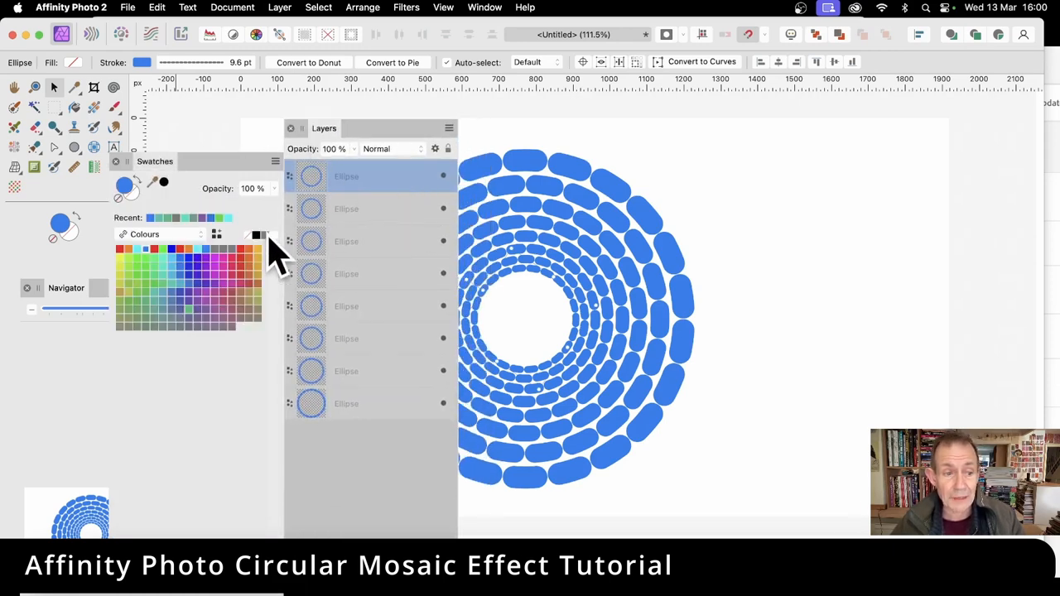
mouse_move(261, 277)
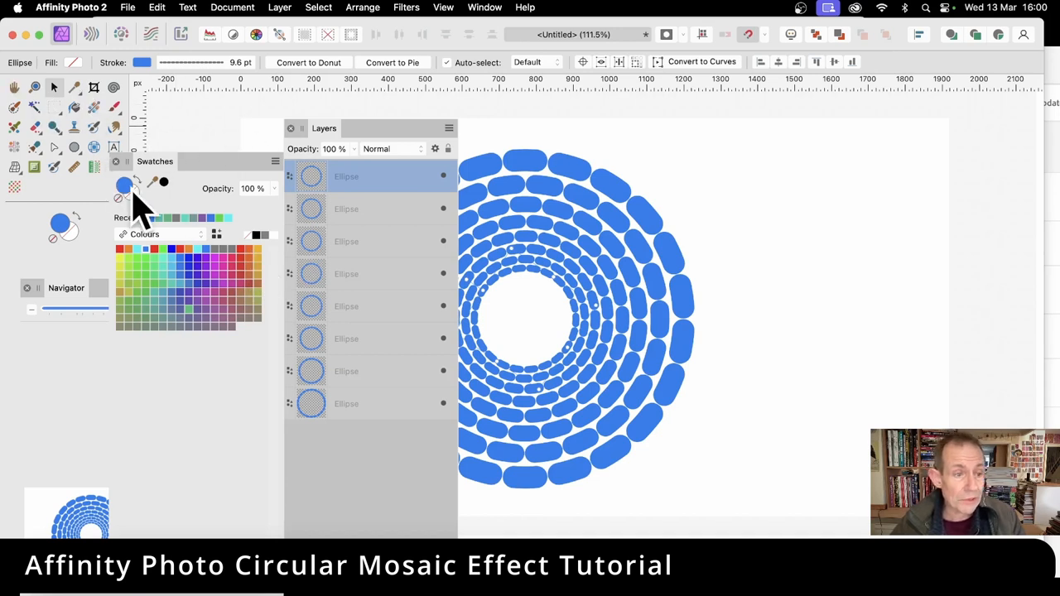
mouse_move(141, 203)
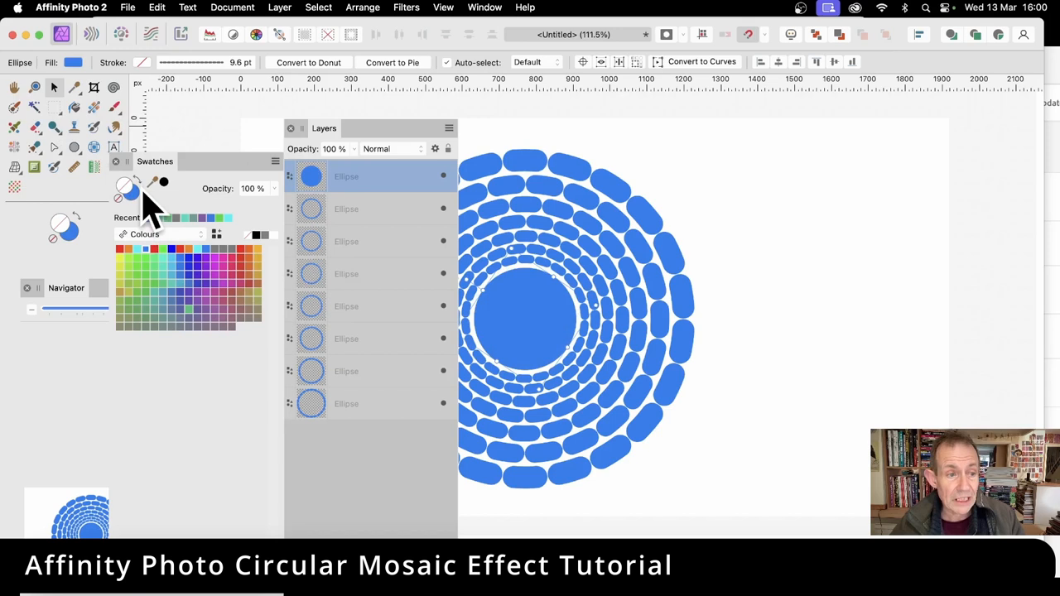
- Swap the innermost ring back to a stroke, then recolour the rings from centre outward, ending orange and yellow
click(121, 187)
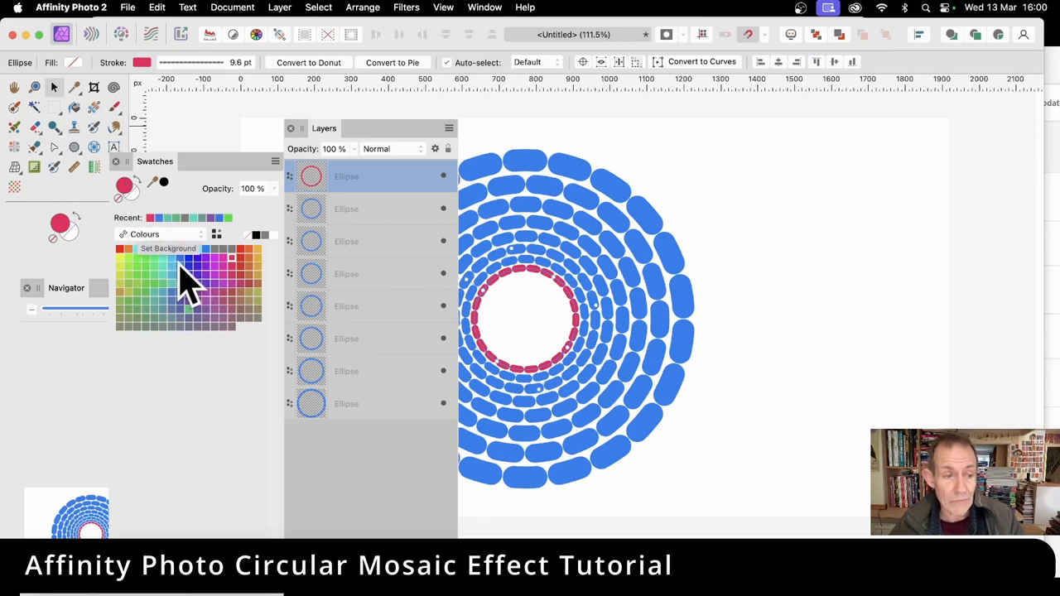
mouse_move(505, 281)
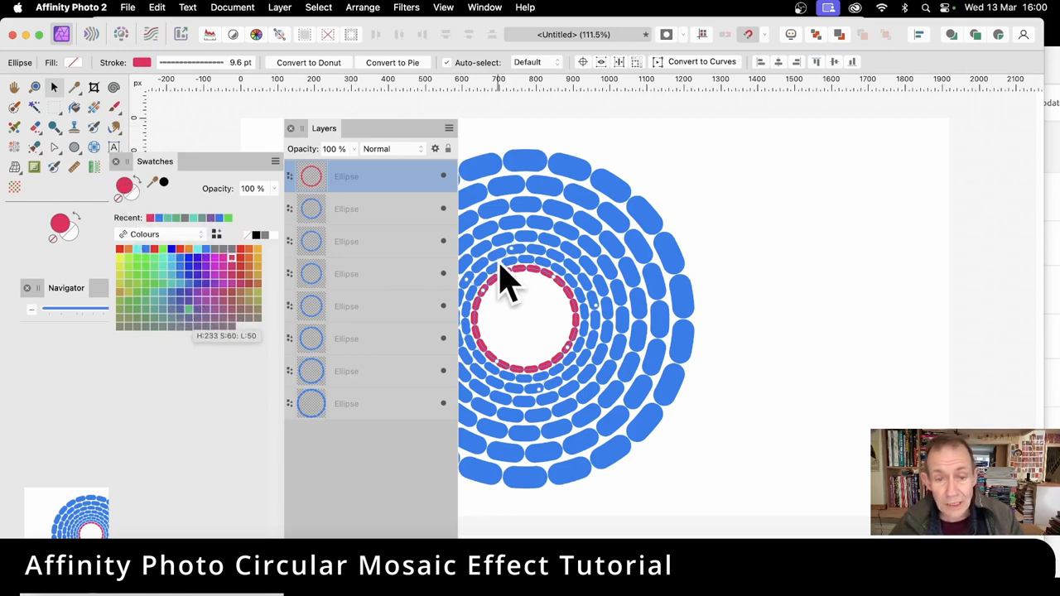
click(373, 208)
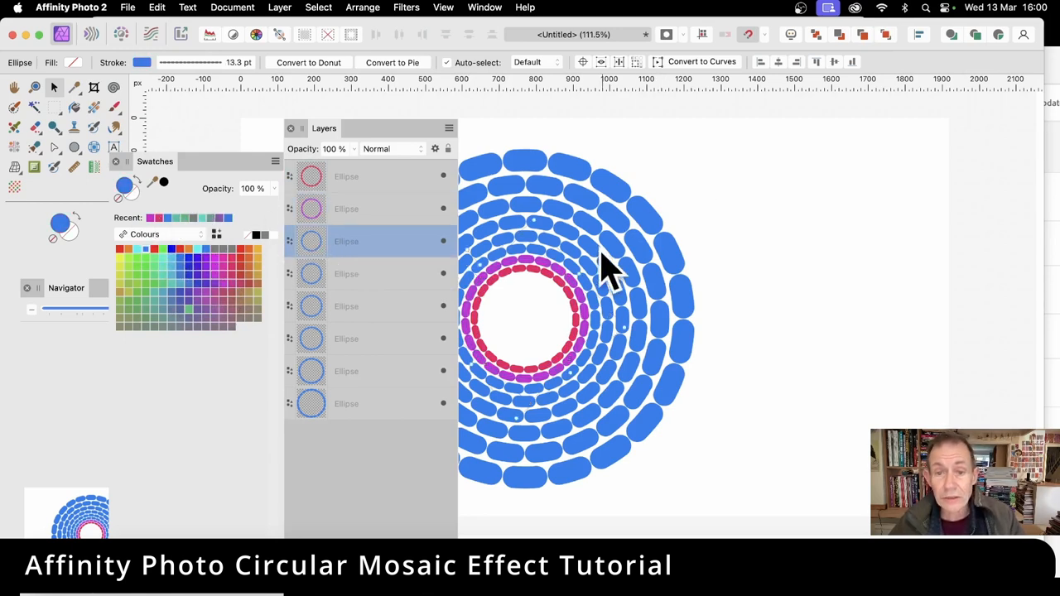
mouse_move(199, 269)
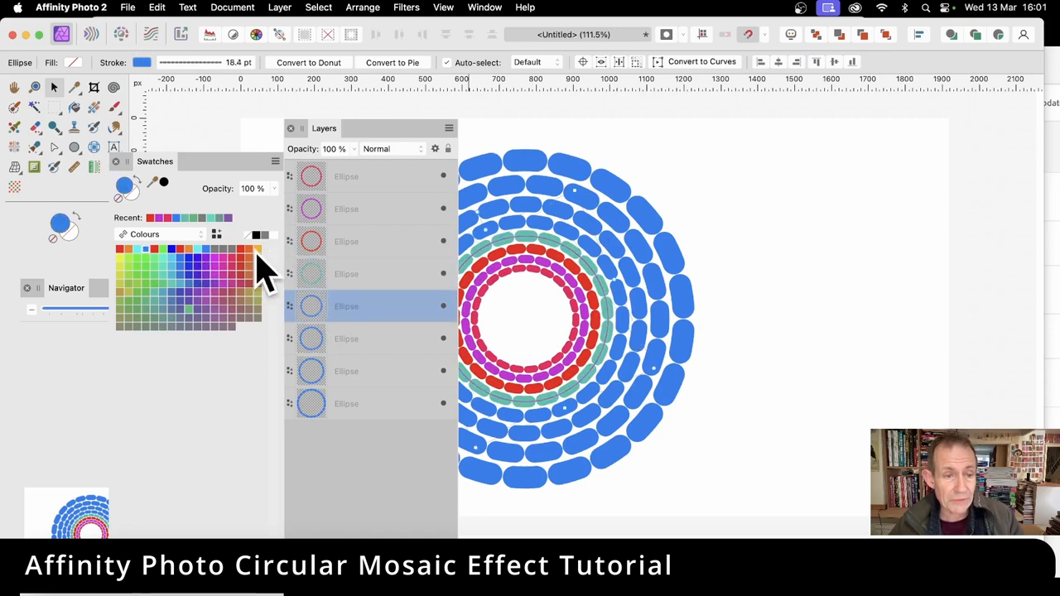
click(195, 318)
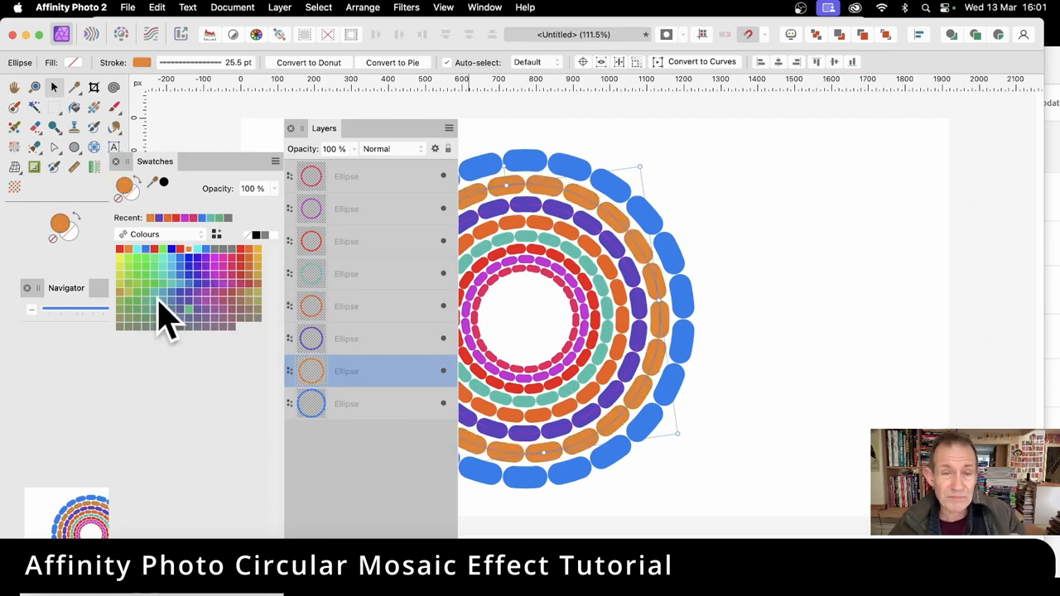
mouse_move(181, 339)
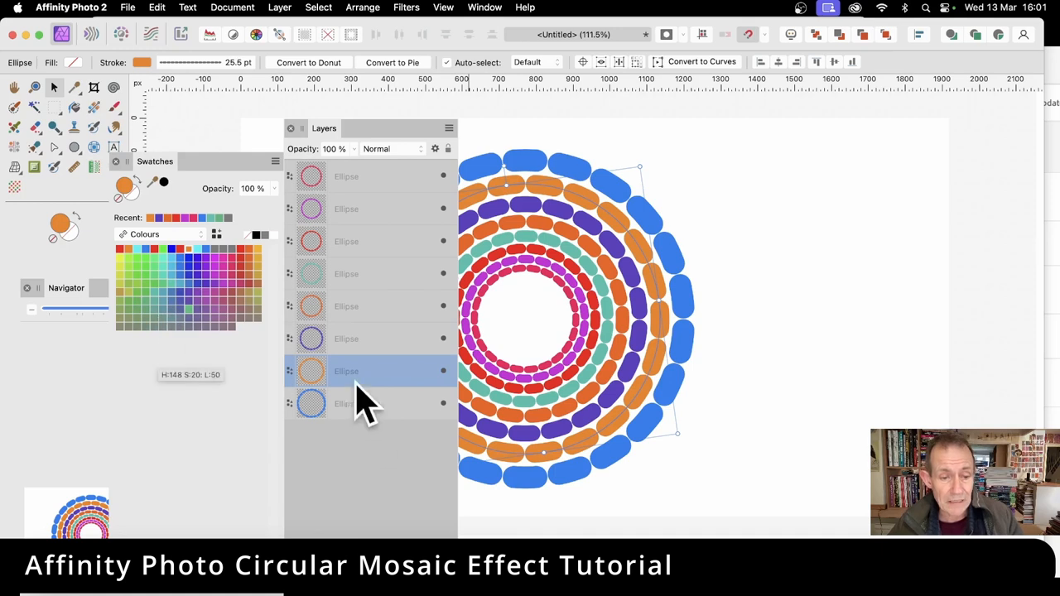
click(373, 404)
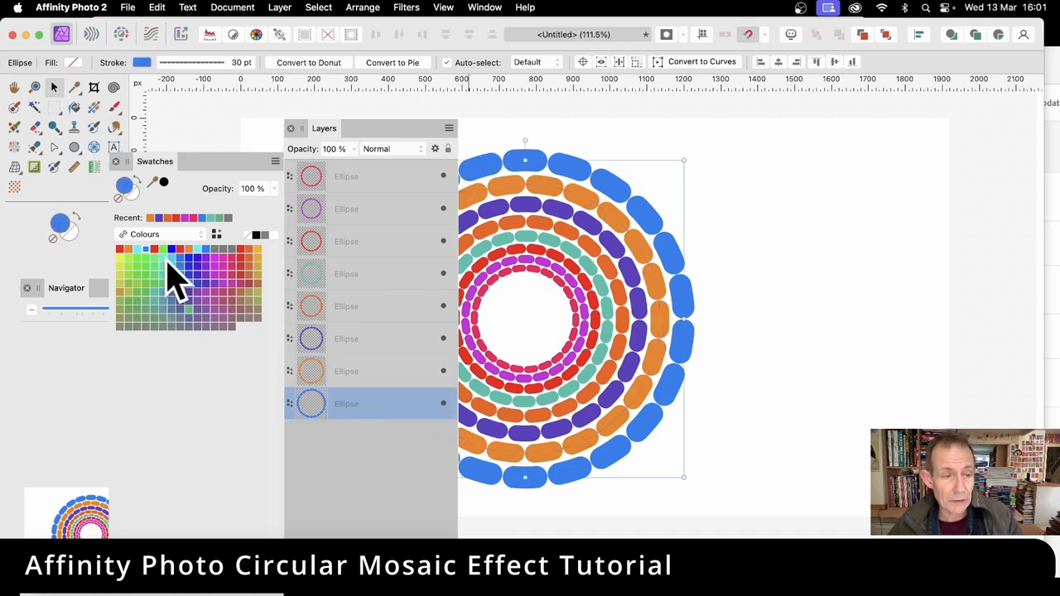
click(258, 255)
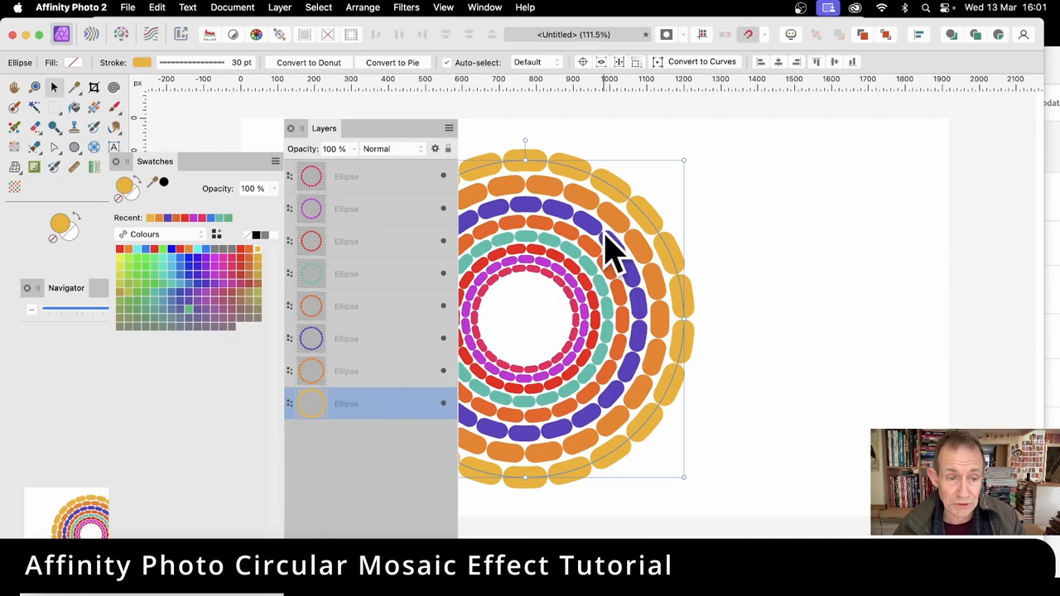
mouse_move(357, 195)
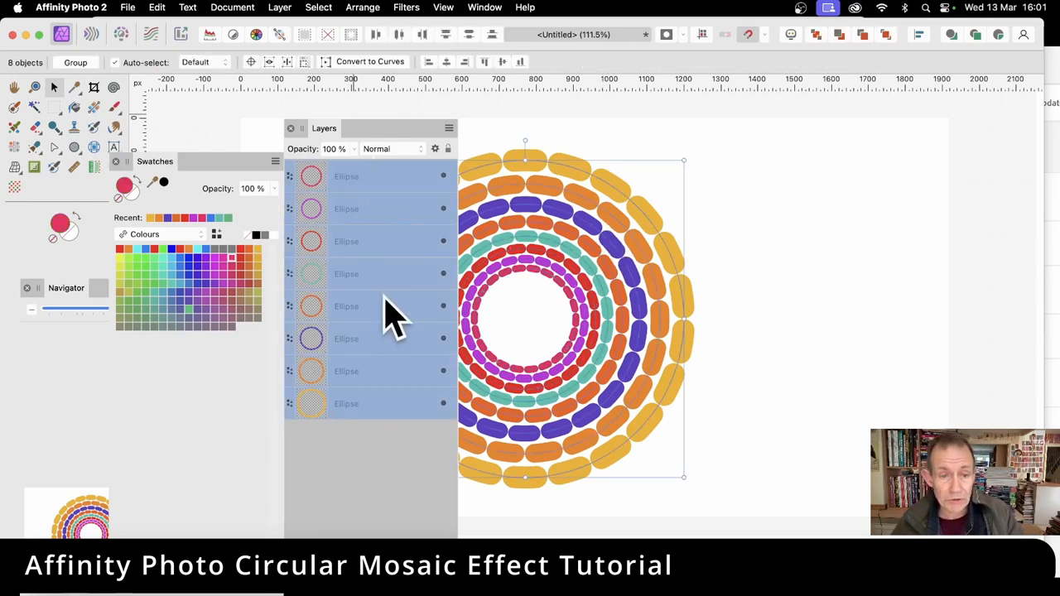
mouse_move(389, 338)
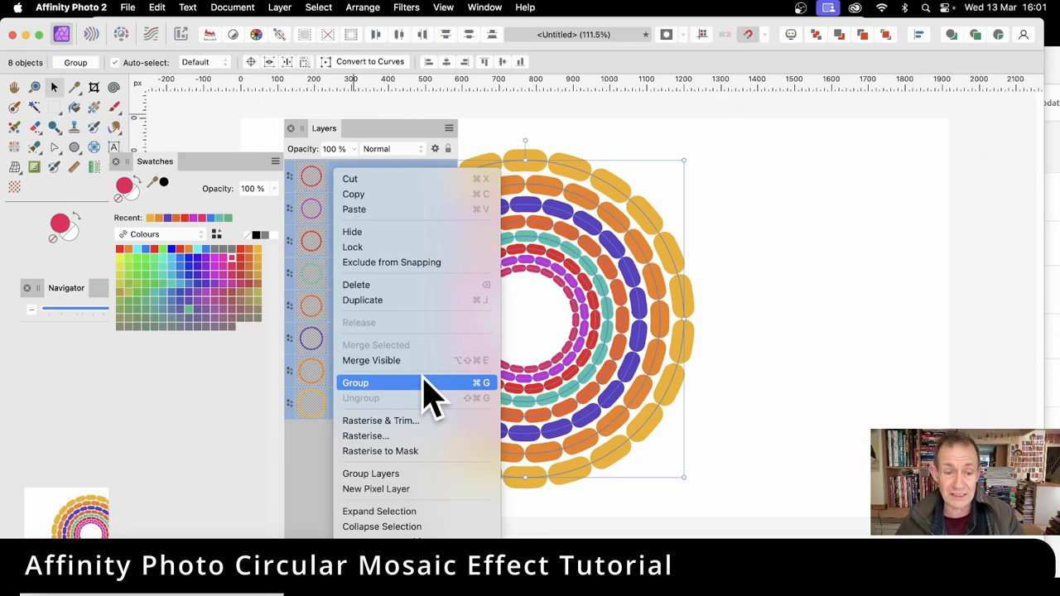
- Group all eight coloured Ellipse ring layers into one group
click(355, 382)
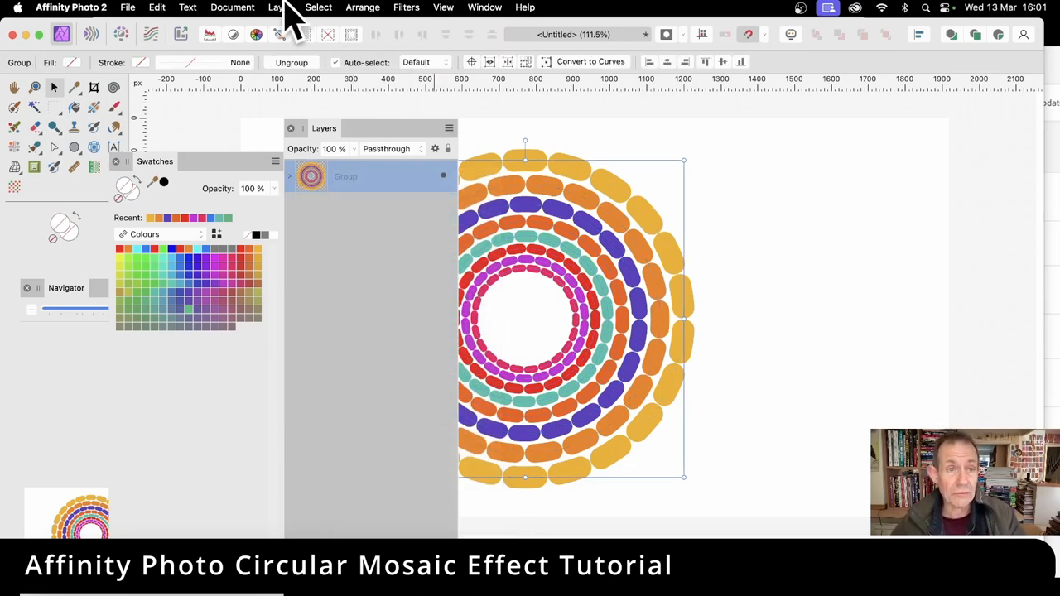
- Rasterise the ring group into a single pixel layer via Layer > Rasterise
click(280, 6)
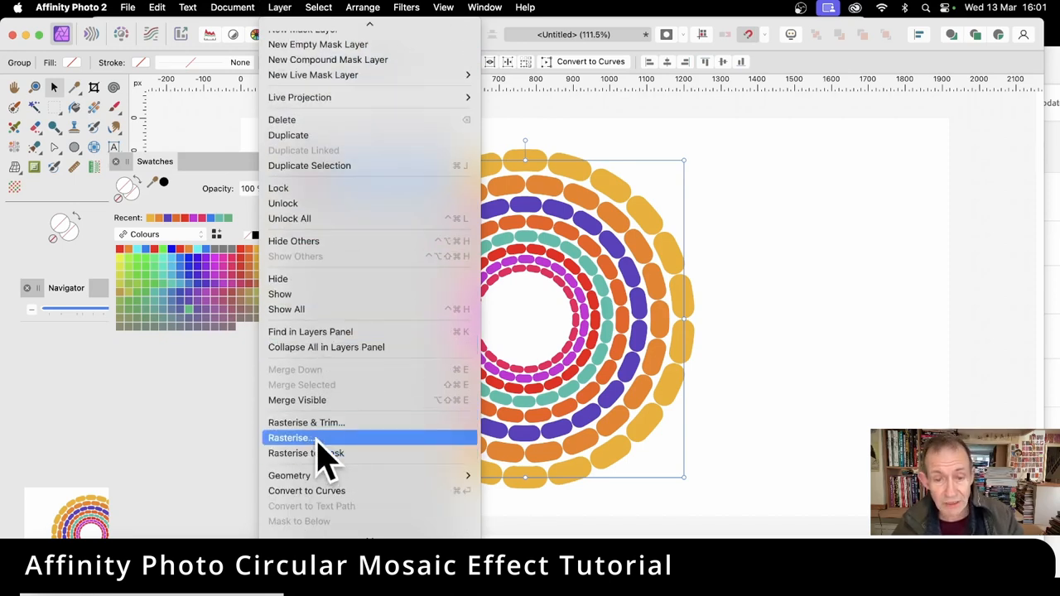
click(289, 437)
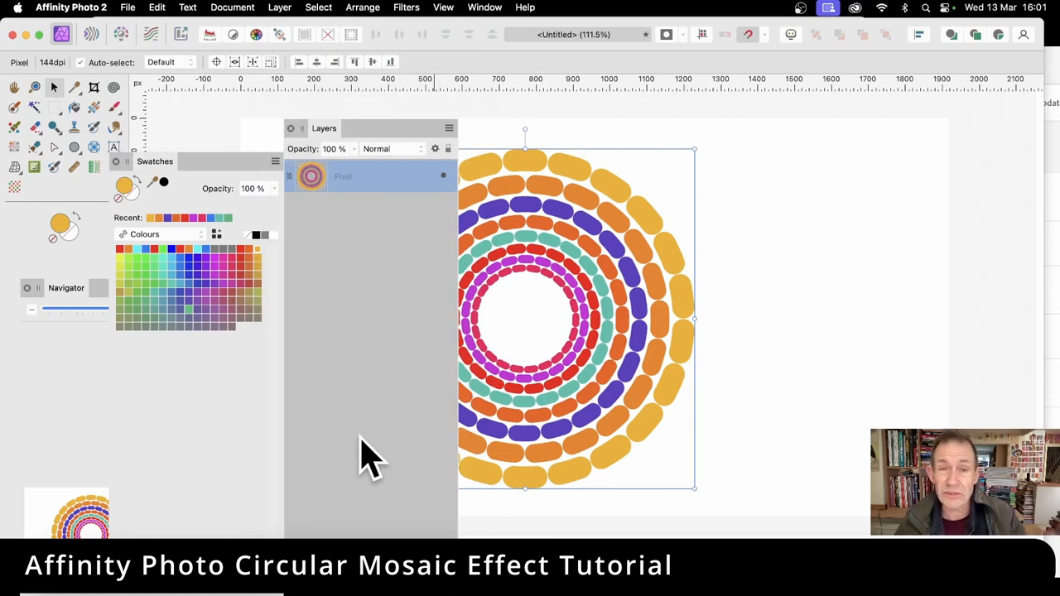
mouse_move(248, 344)
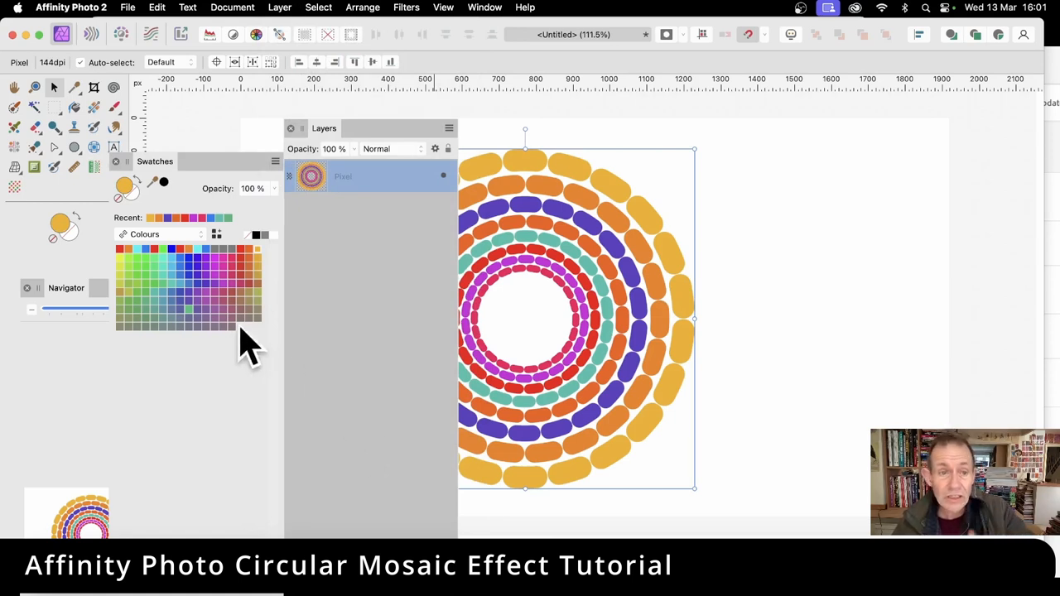
mouse_move(323, 162)
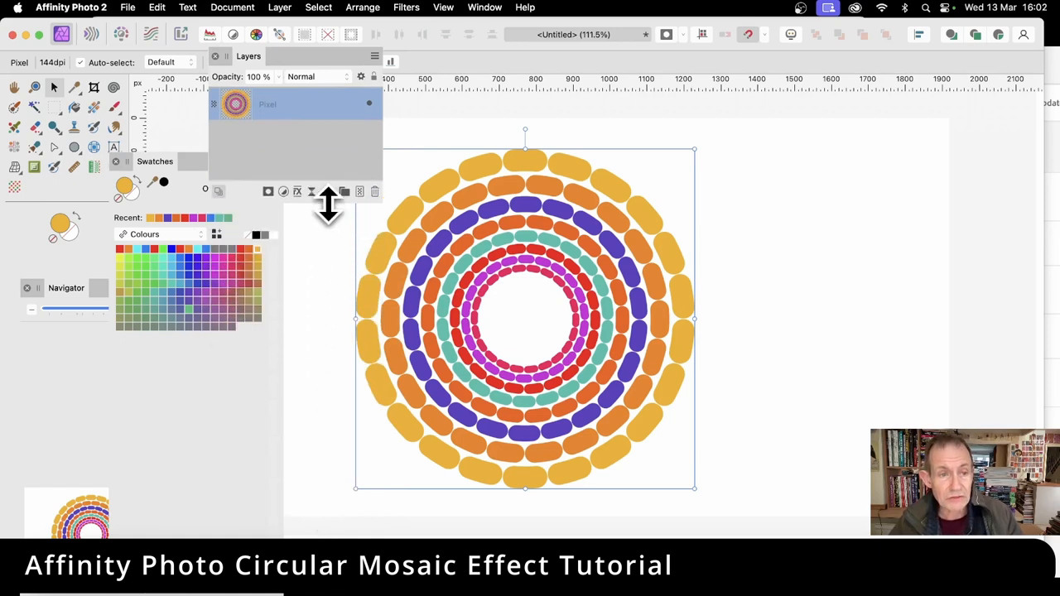
mouse_move(302, 203)
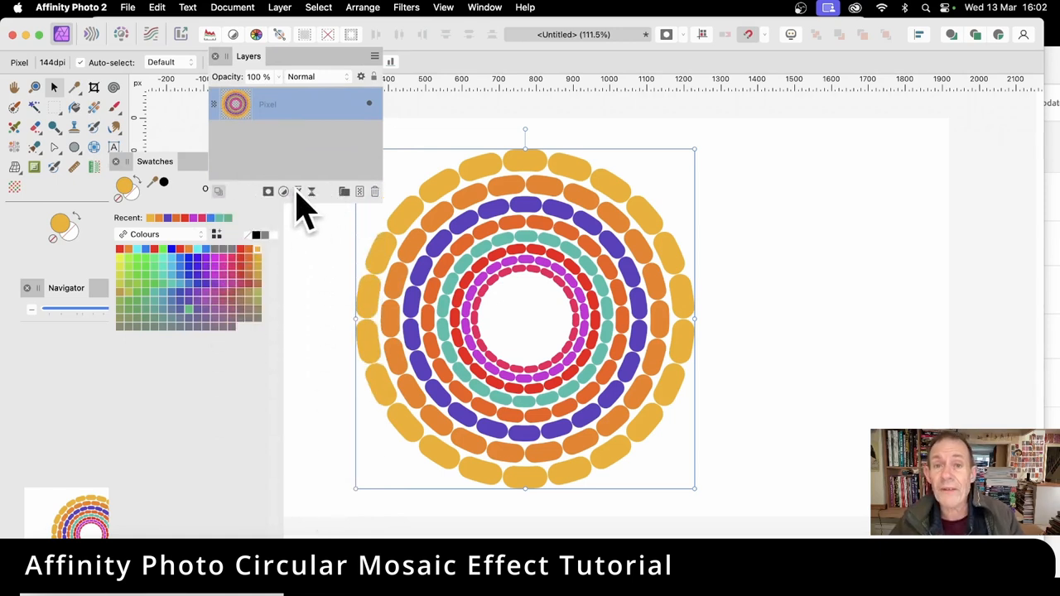
- Add a 3D layer effect to the capsule rings with a 6.8 px radius
click(284, 191)
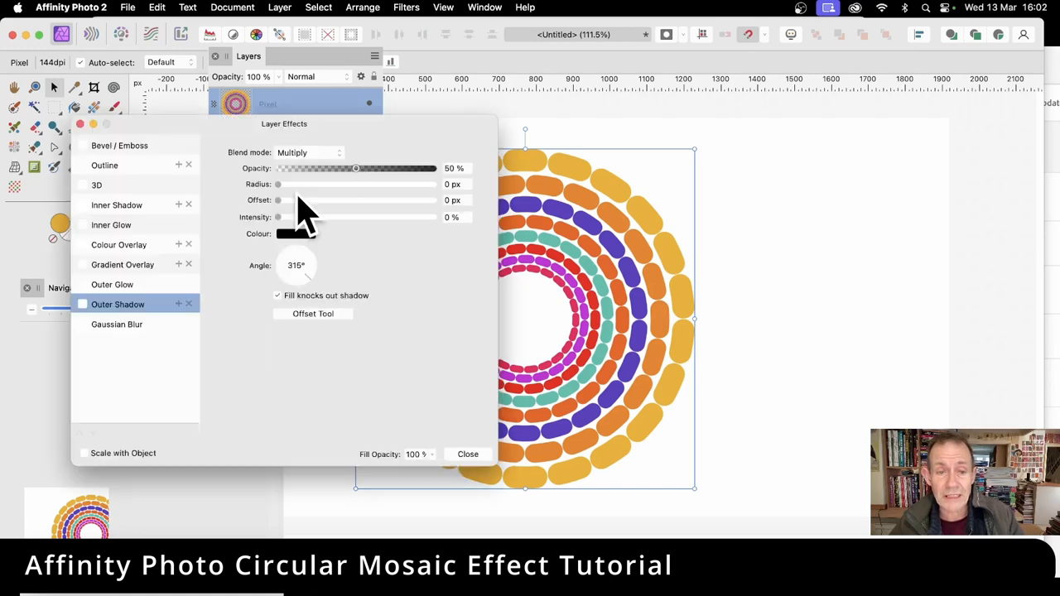
click(81, 185)
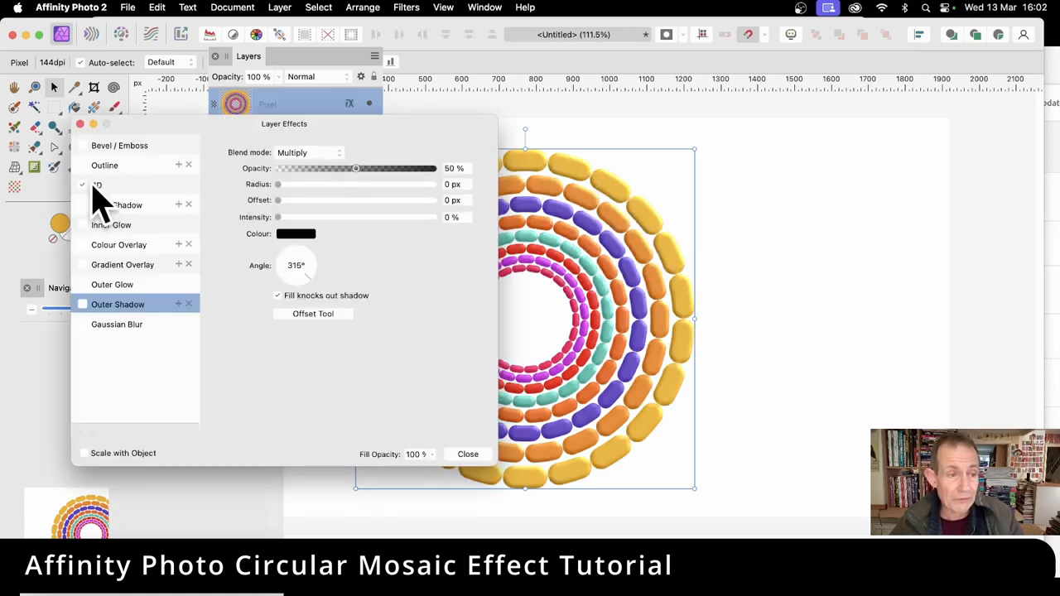
click(97, 184)
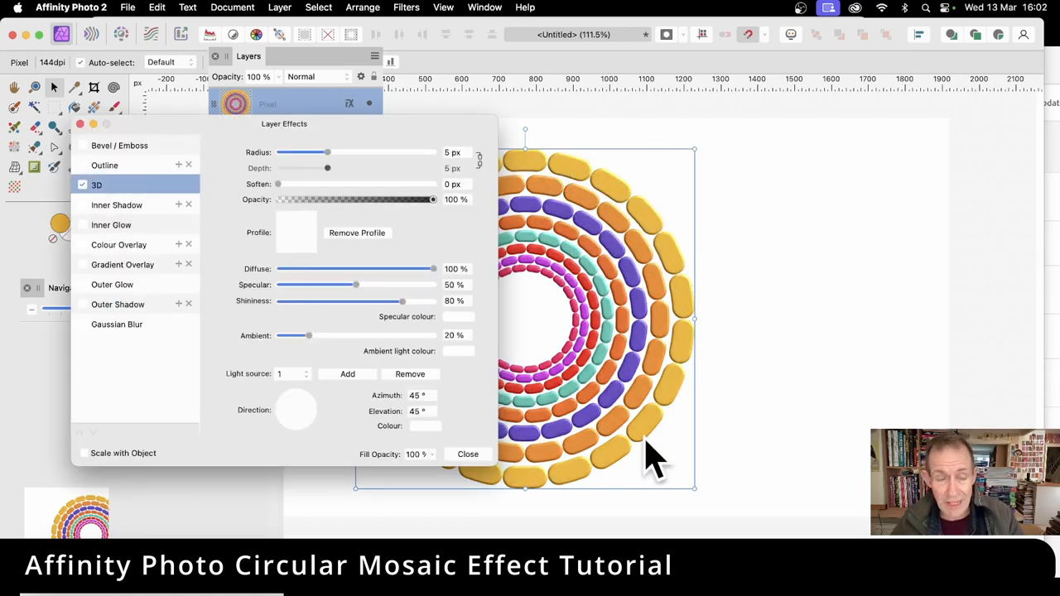
drag(326, 152, 353, 153)
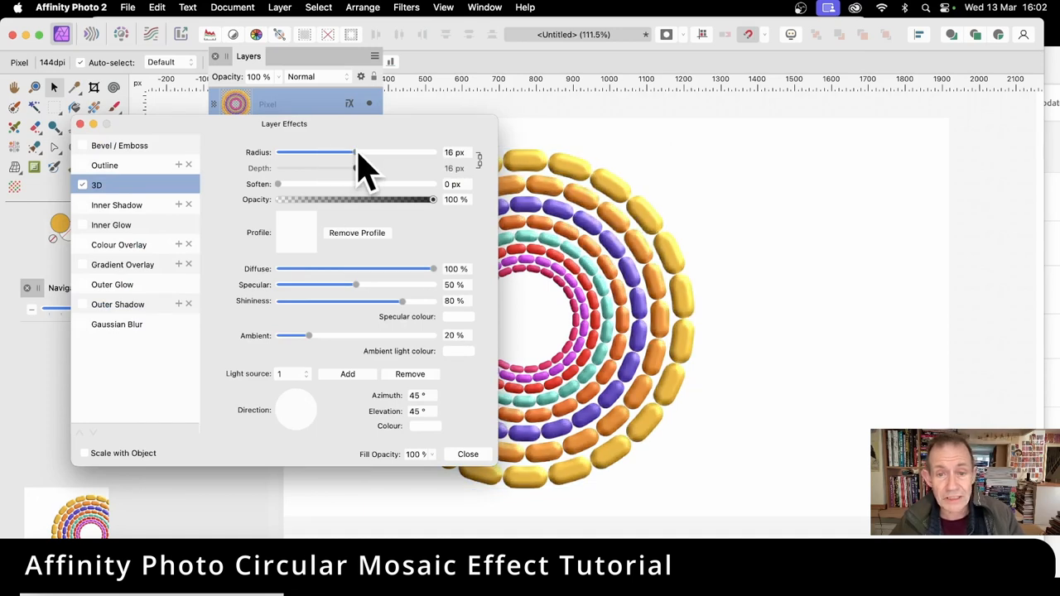
drag(352, 152, 334, 153)
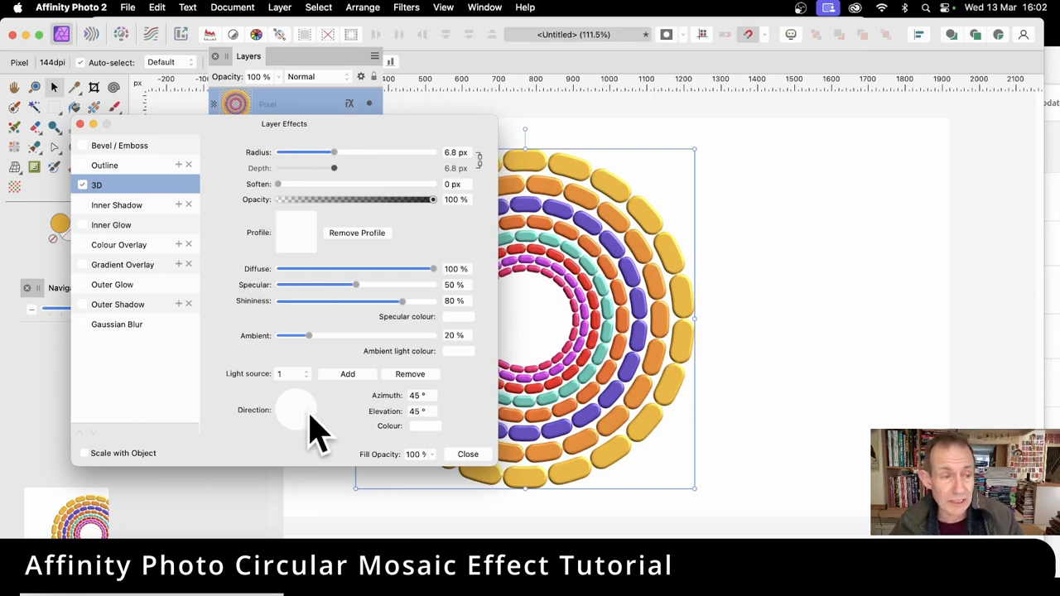
- Add an outer shadow with 20.5 px radius, 21.9 px offset and 55% intensity
click(82, 304)
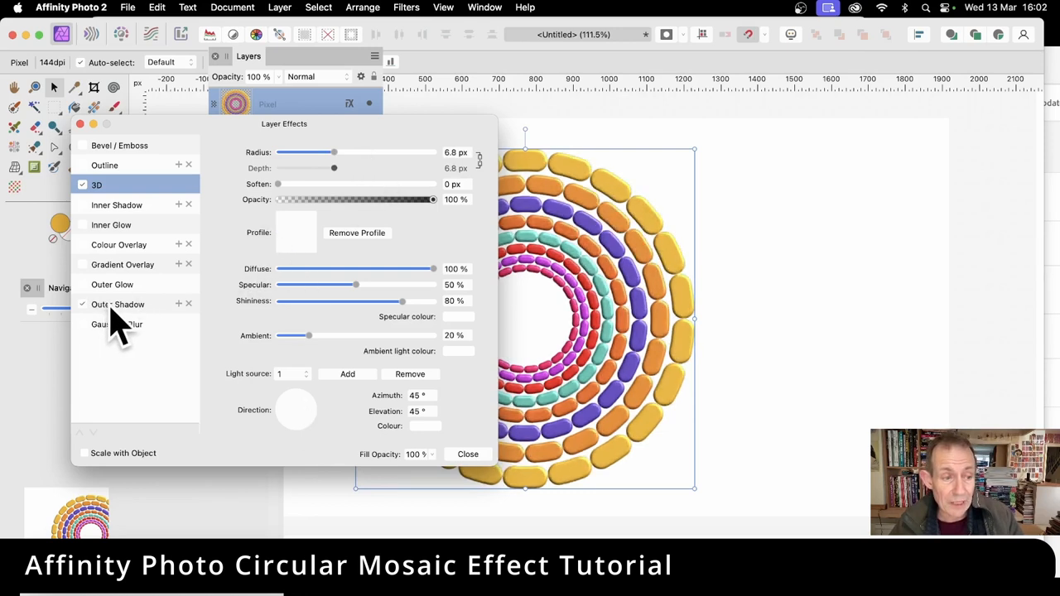
click(117, 304)
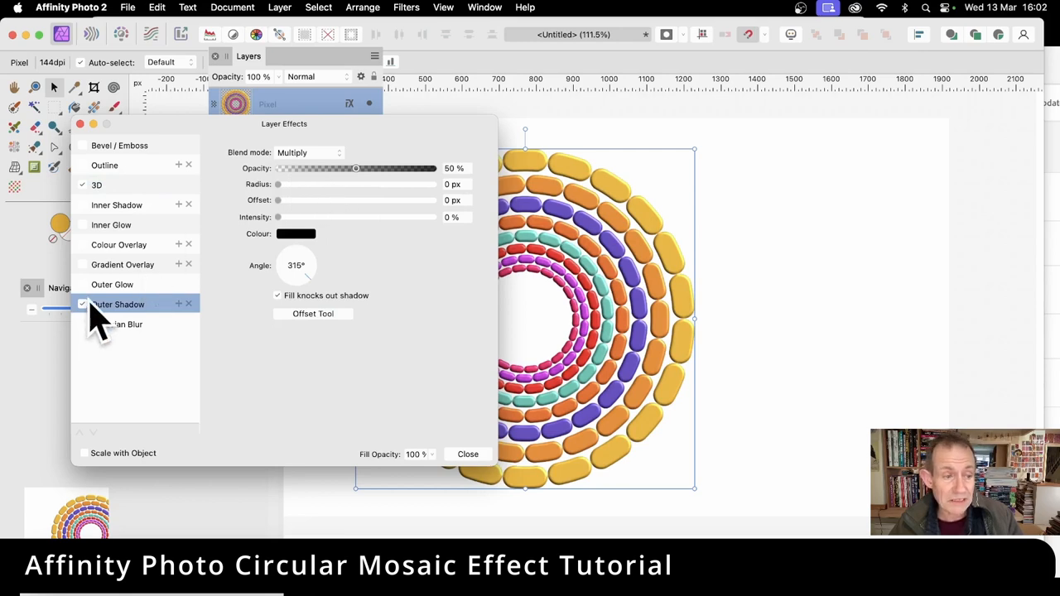
drag(278, 184, 364, 184)
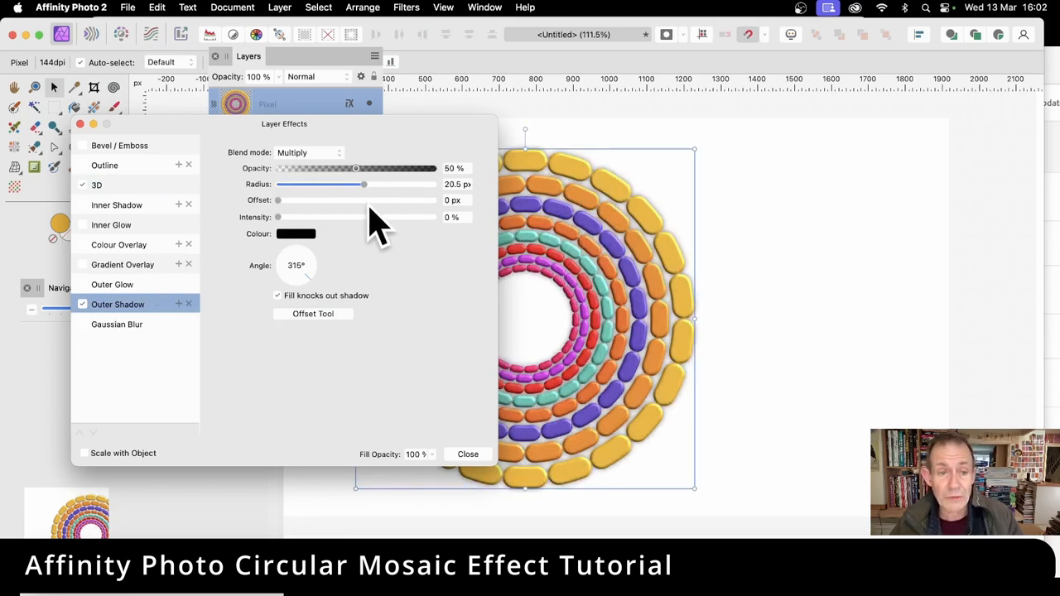
drag(278, 217, 367, 217)
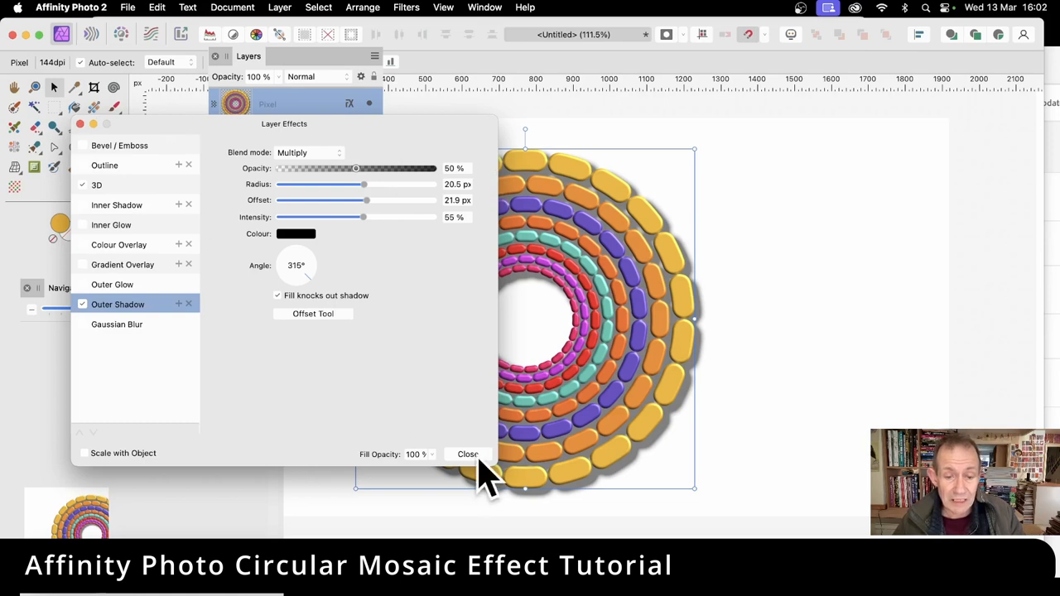
click(467, 453)
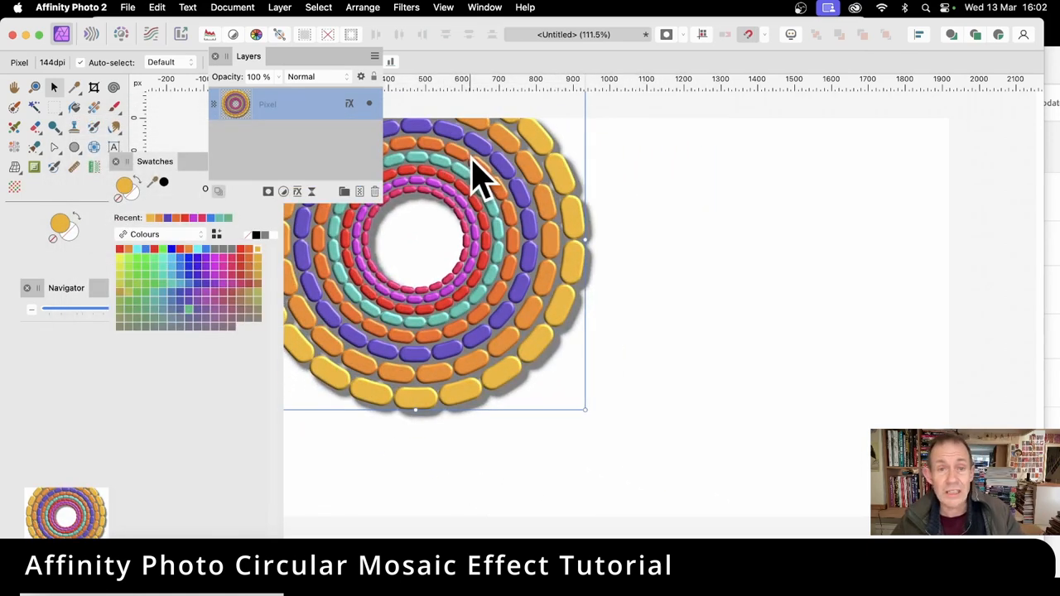
mouse_move(497, 190)
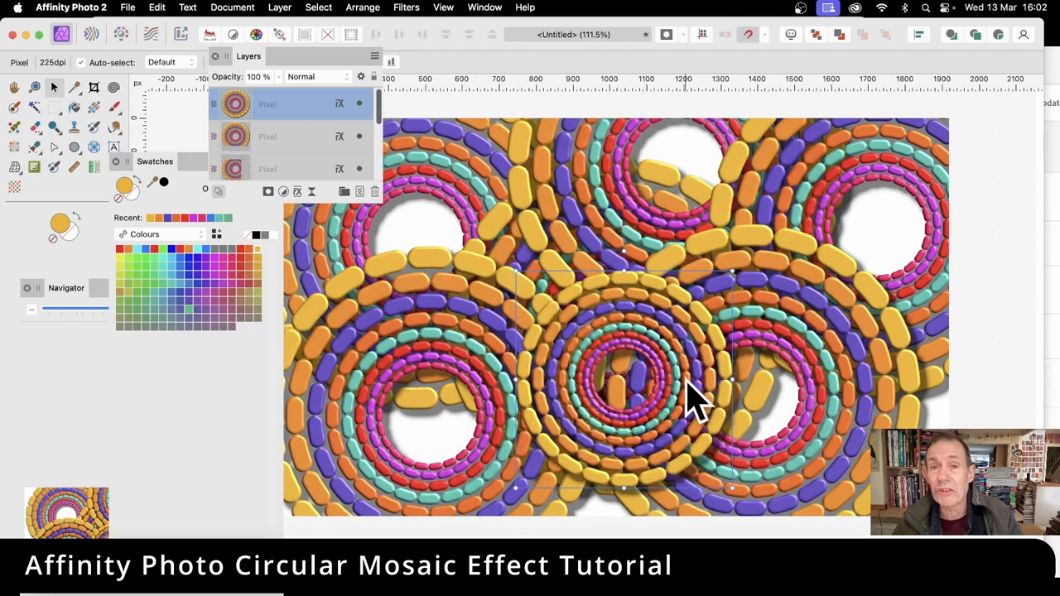
- Drag a duplicated ring copy up and left into a gap among the other rings
drag(696, 389, 572, 215)
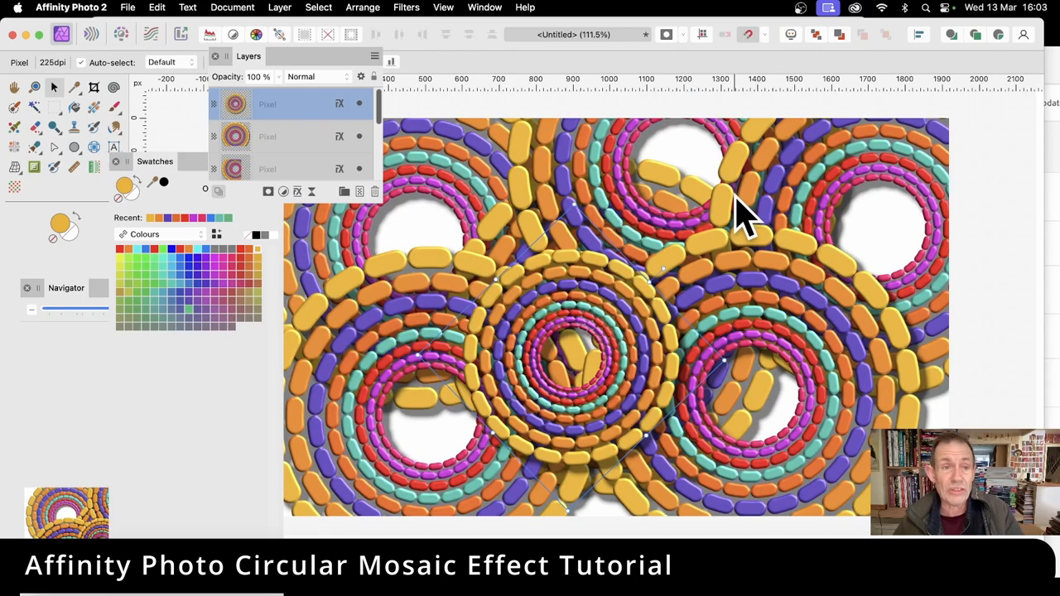
mouse_move(385, 45)
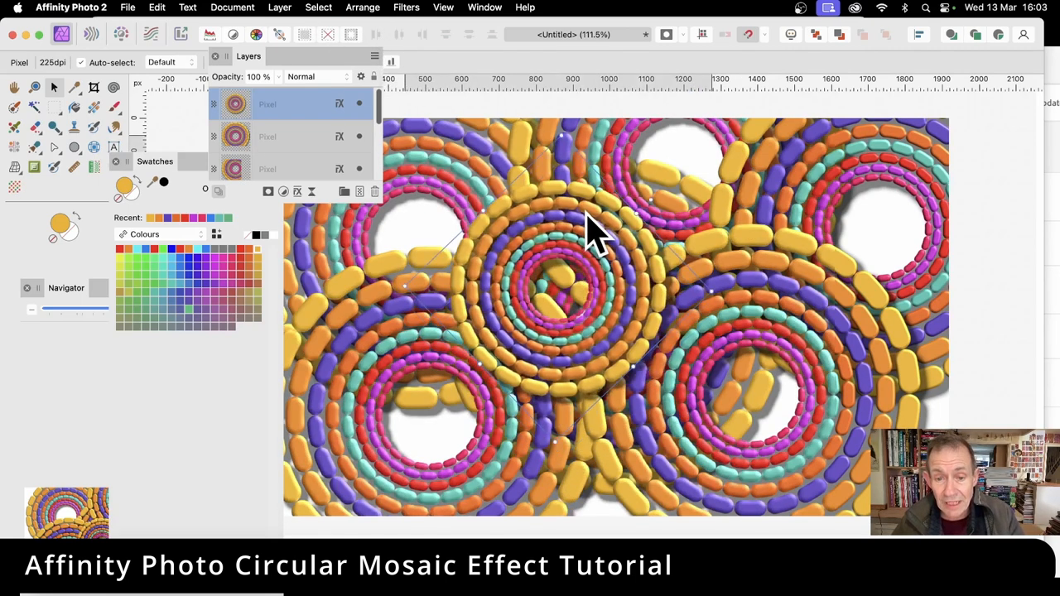
- Bring up the context menu of layer commands for the top-centre ring copy
right_click(596, 232)
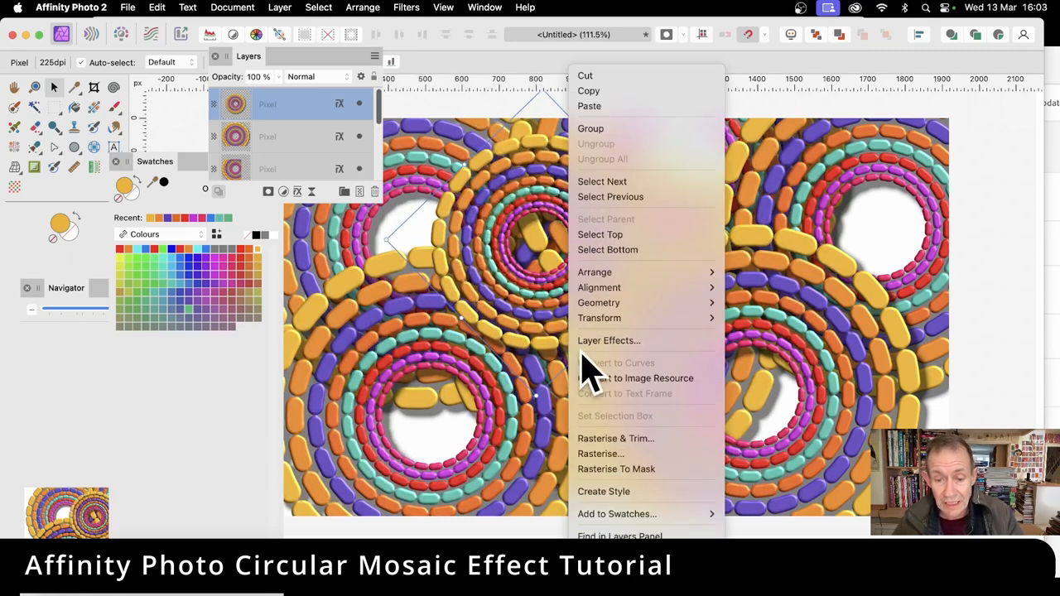
mouse_move(599, 318)
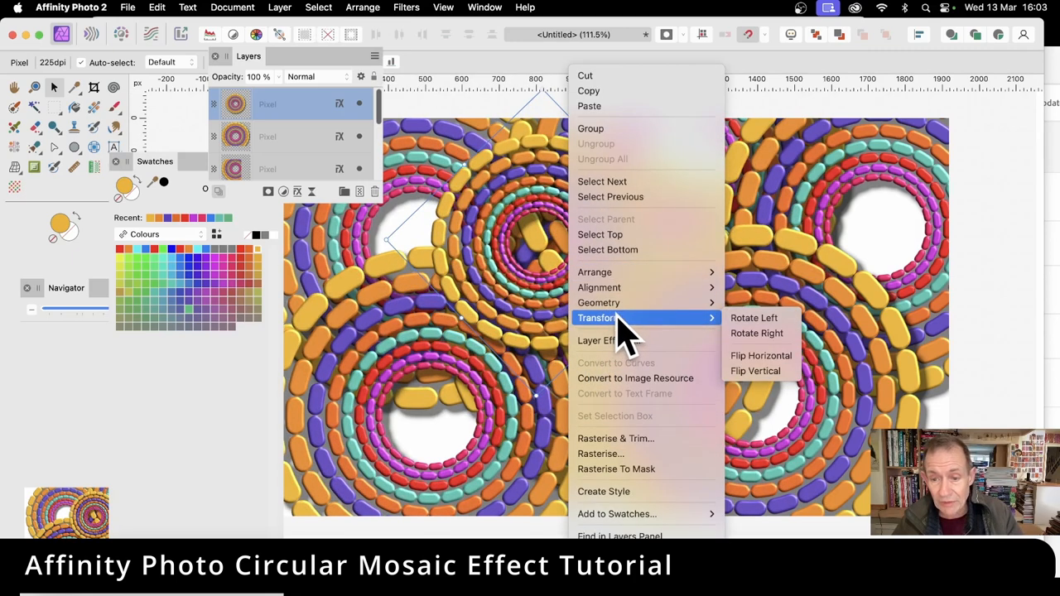
mouse_move(761, 370)
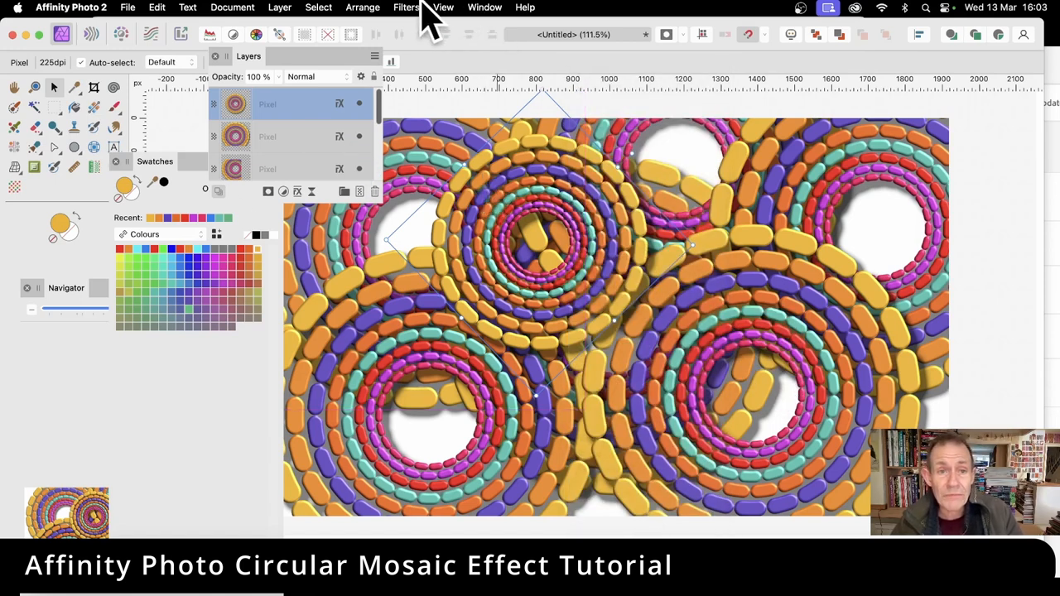
- Apply a Mesh Warp filter to the central ring copy, pinching it into a pointed diamond
click(405, 7)
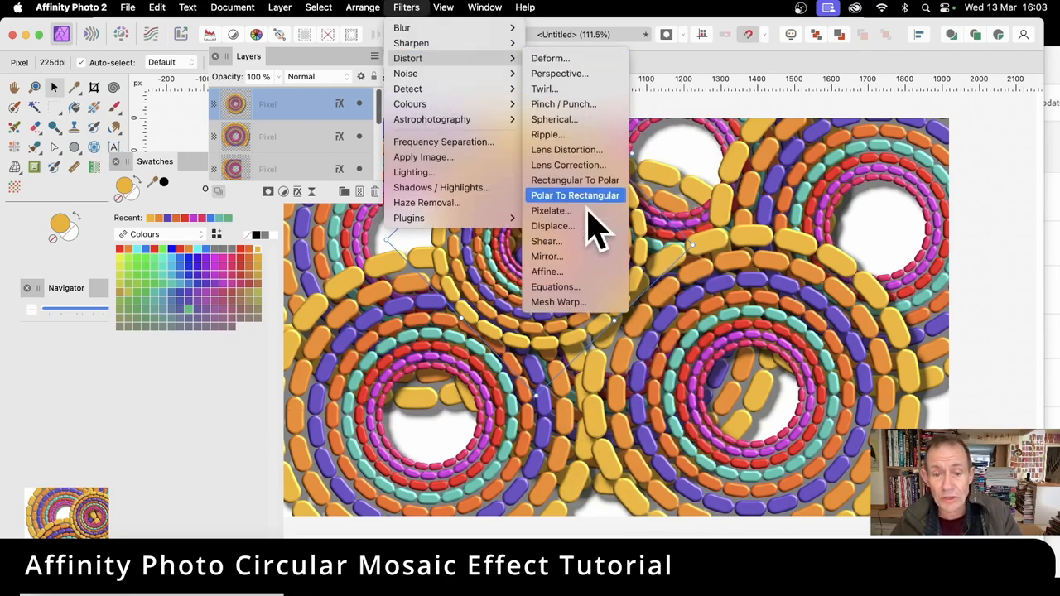
click(574, 196)
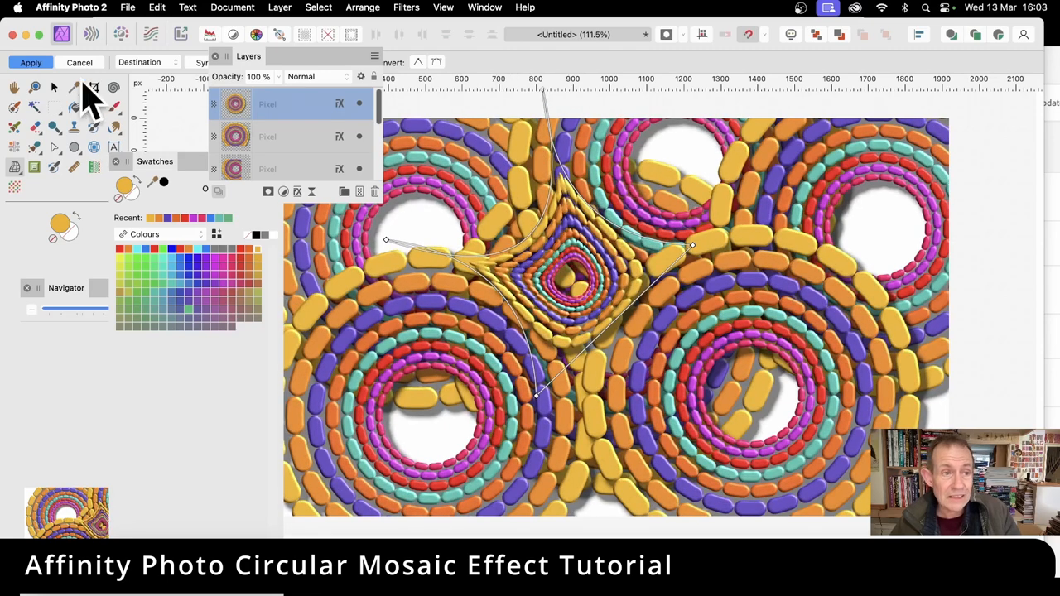
click(31, 63)
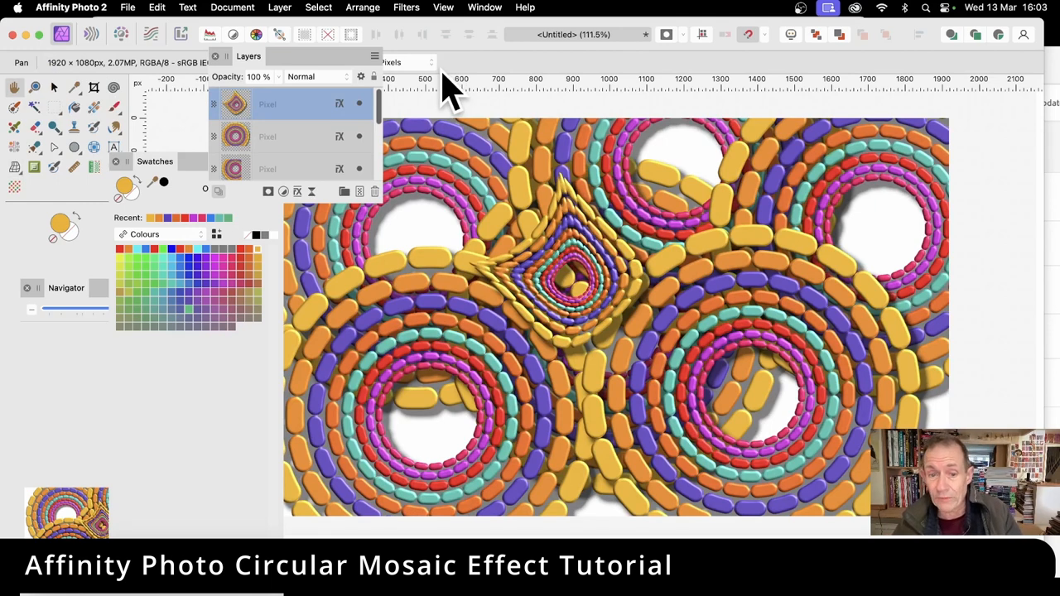
click(53, 88)
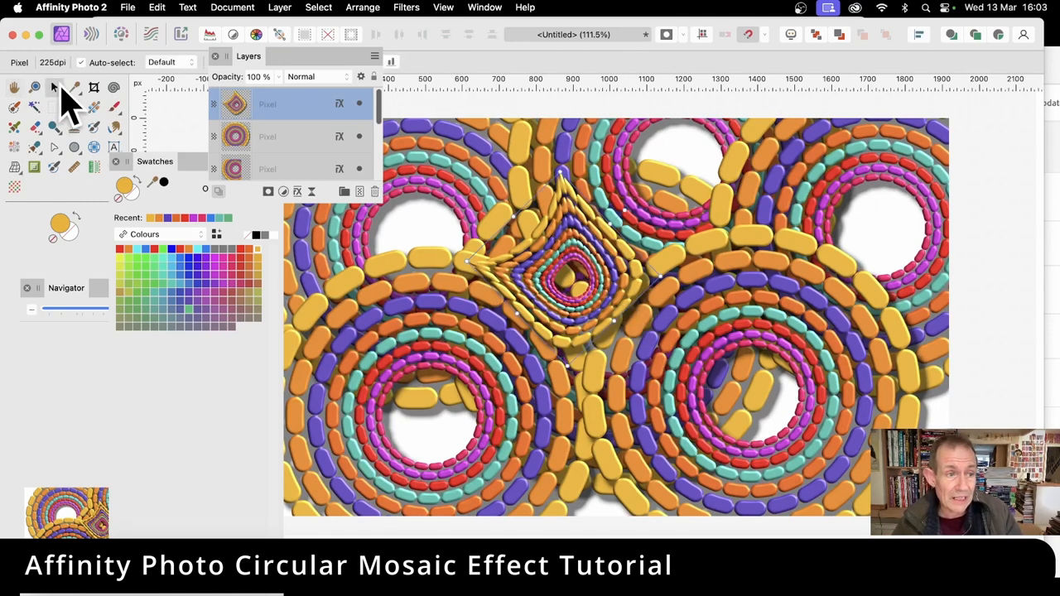